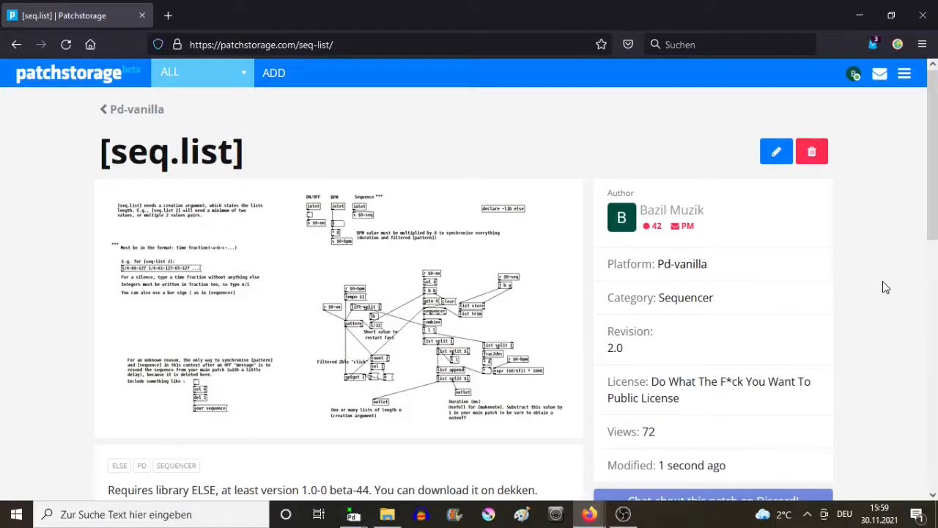
{"action": "mouse_move", "coordinate": [391, 231]}
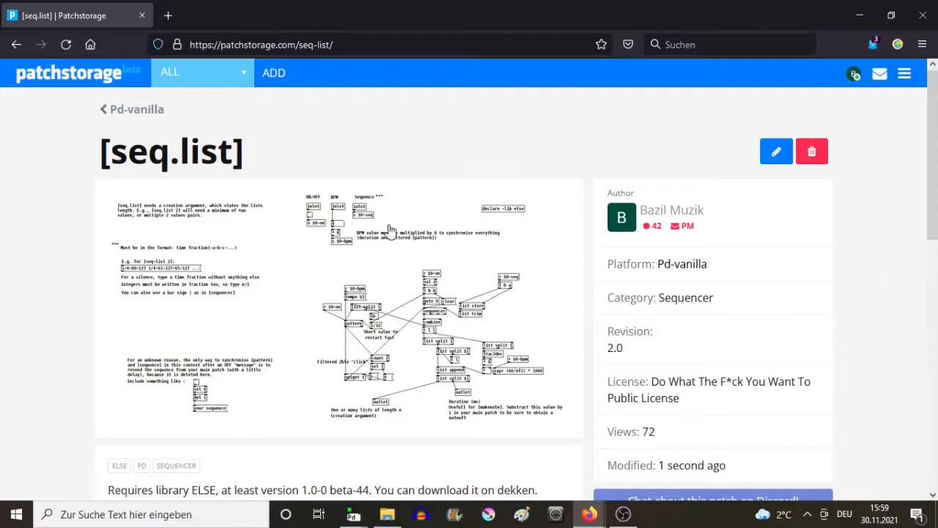
{"action": "mouse_move", "coordinate": [277, 161]}
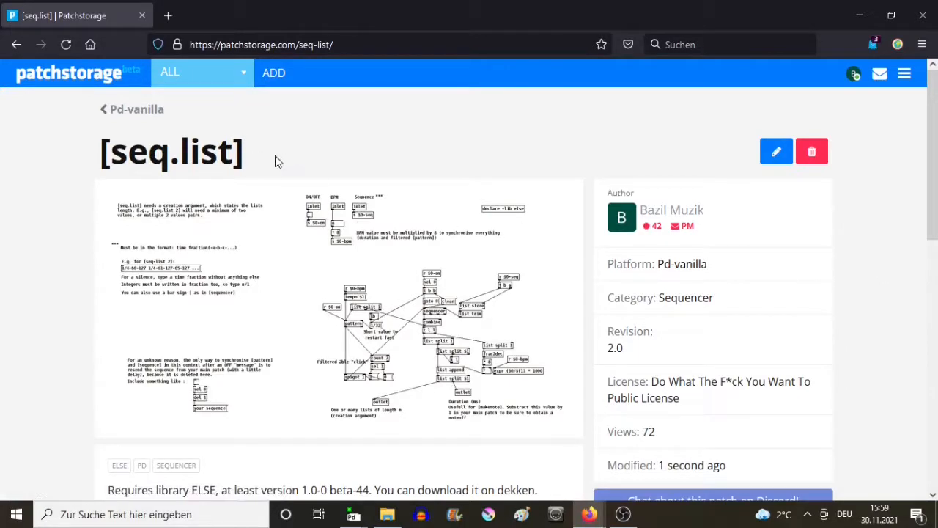
{"action": "mouse_move", "coordinate": [324, 145]}
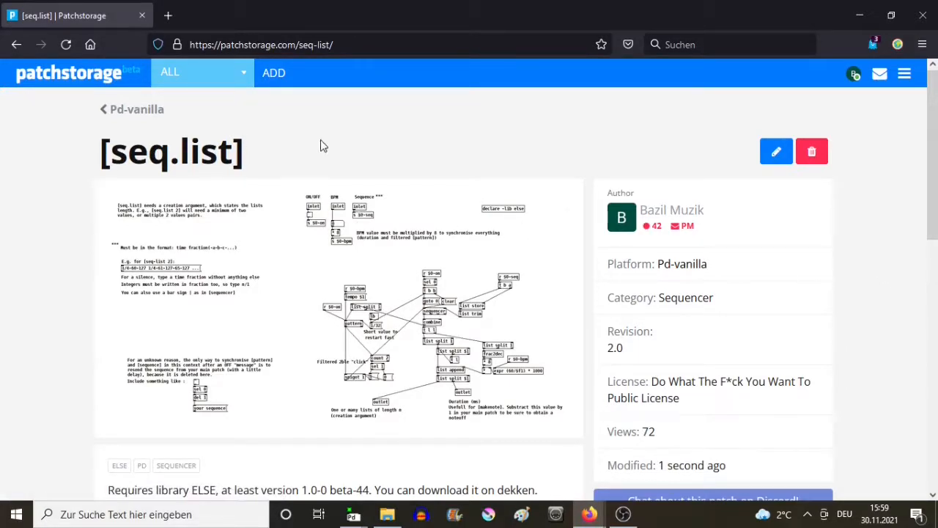
{"action": "mouse_move", "coordinate": [357, 149]}
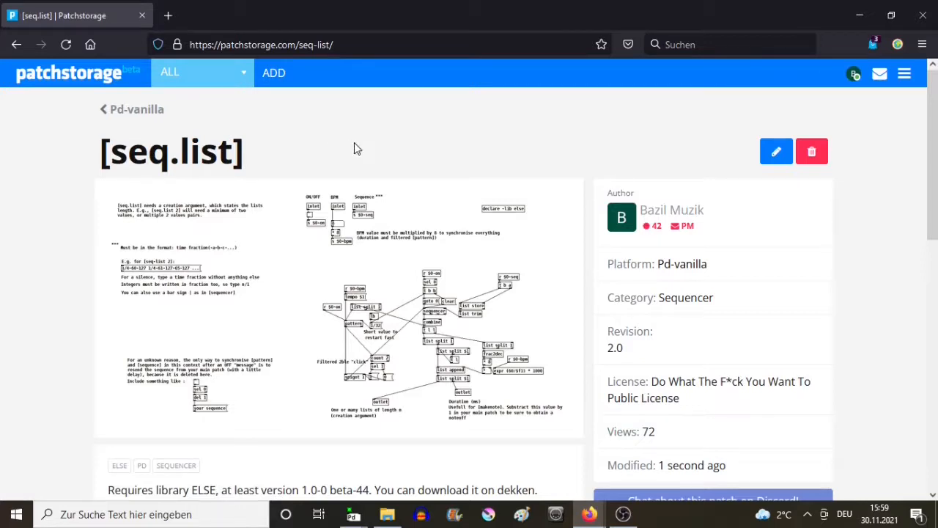
{"action": "mouse_move", "coordinate": [458, 140]}
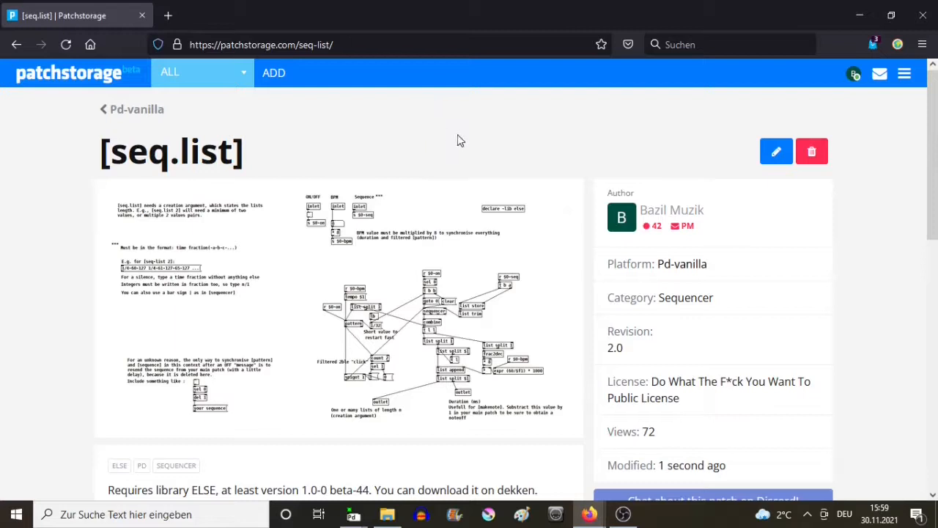
{"action": "mouse_move", "coordinate": [461, 129]}
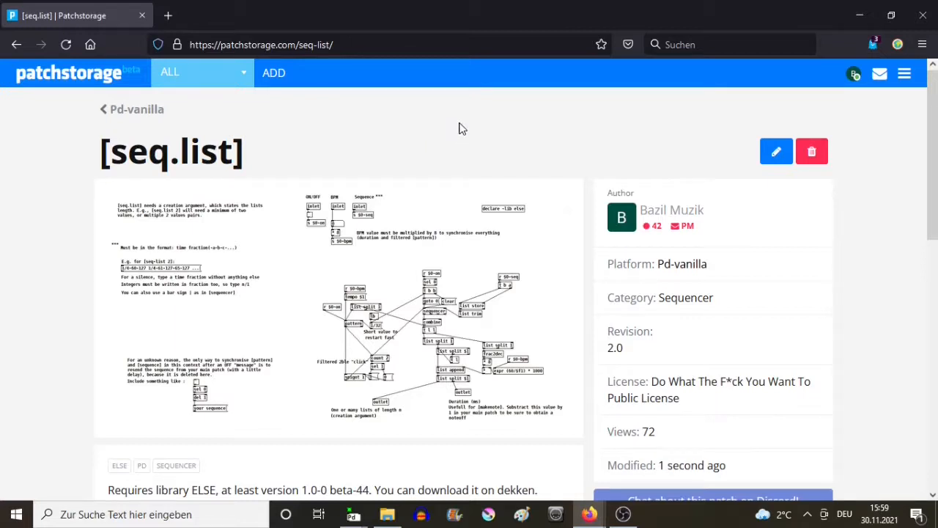
{"action": "mouse_move", "coordinate": [848, 268]}
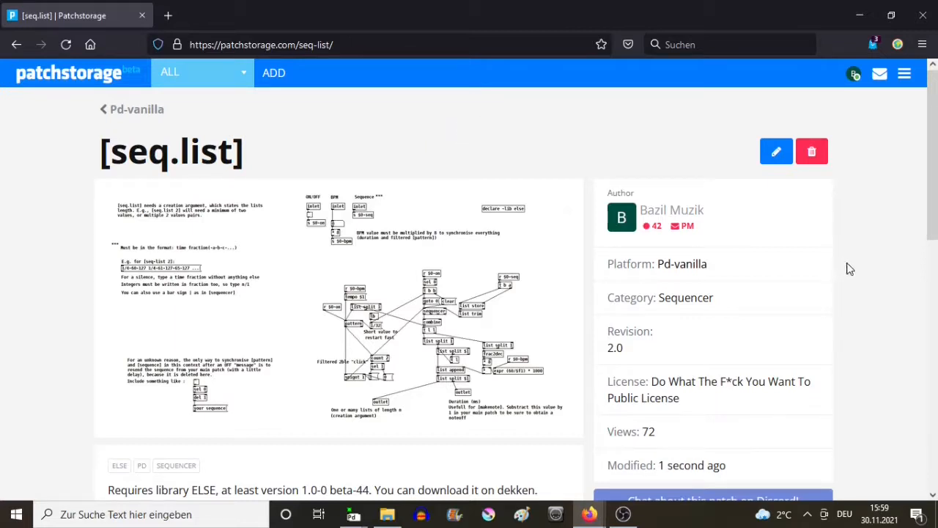
Step: Leave the web page and switch to the empty DEMO.pd patch from the taskbar
{"action": "scroll", "scroll_direction": "down", "scroll_amount": 3}
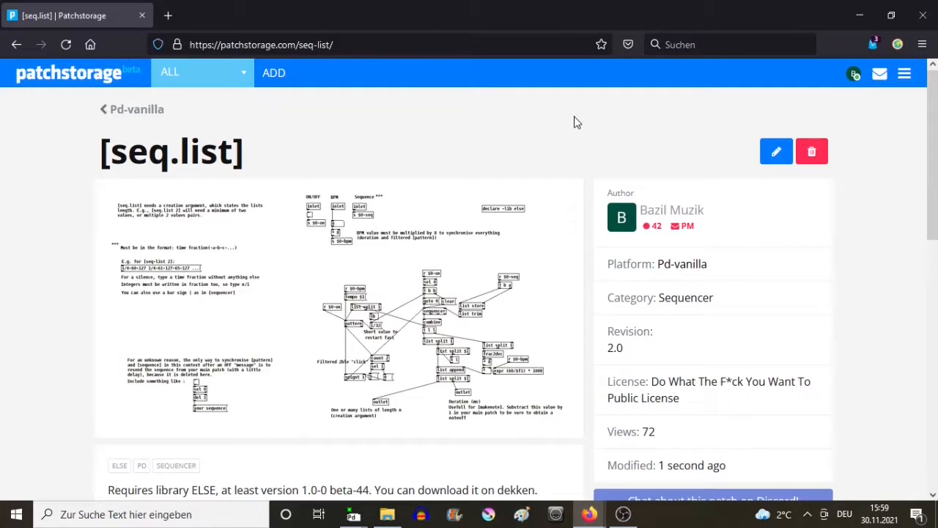
{"action": "mouse_move", "coordinate": [912, 218]}
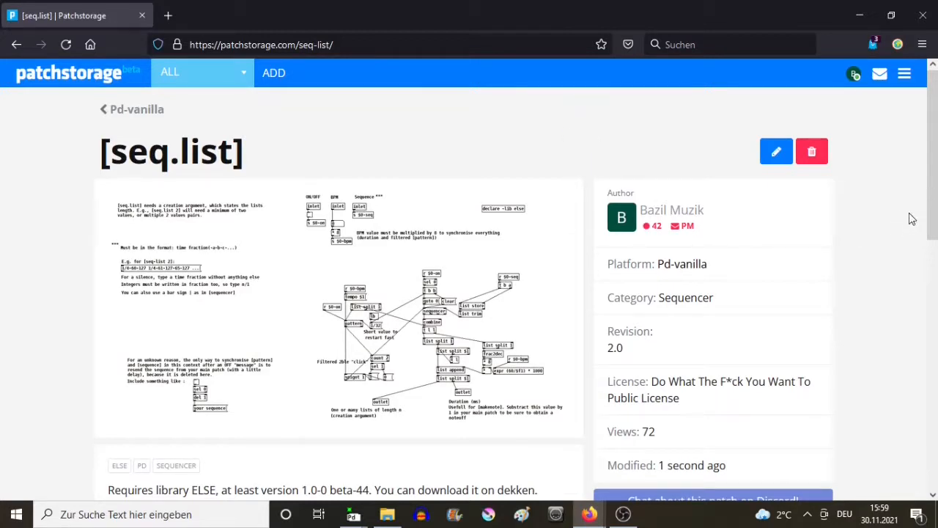
{"action": "mouse_move", "coordinate": [900, 218]}
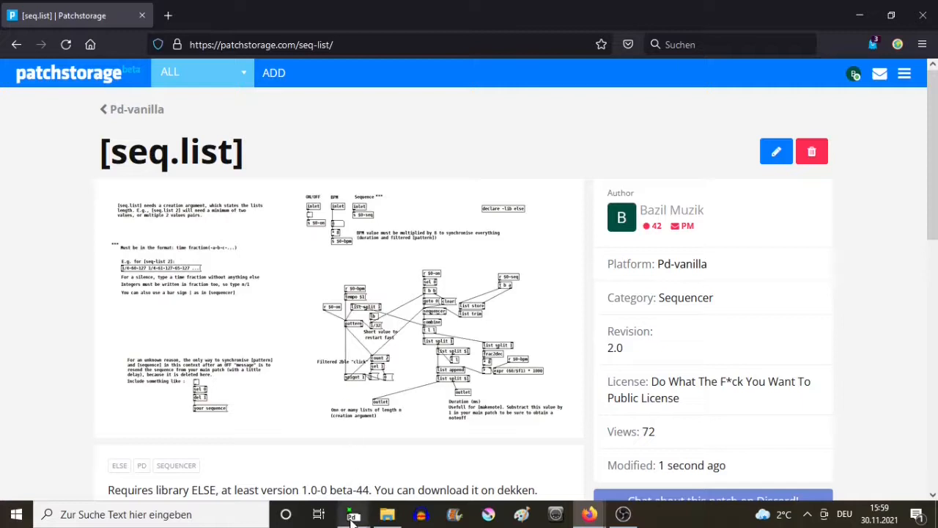
{"action": "left_click", "coordinate": [354, 514]}
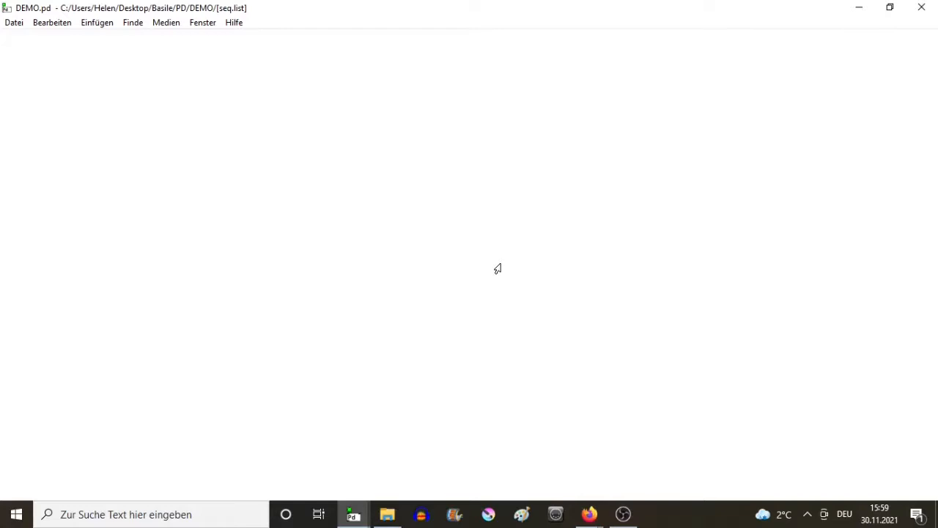
{"action": "mouse_move", "coordinate": [517, 244]}
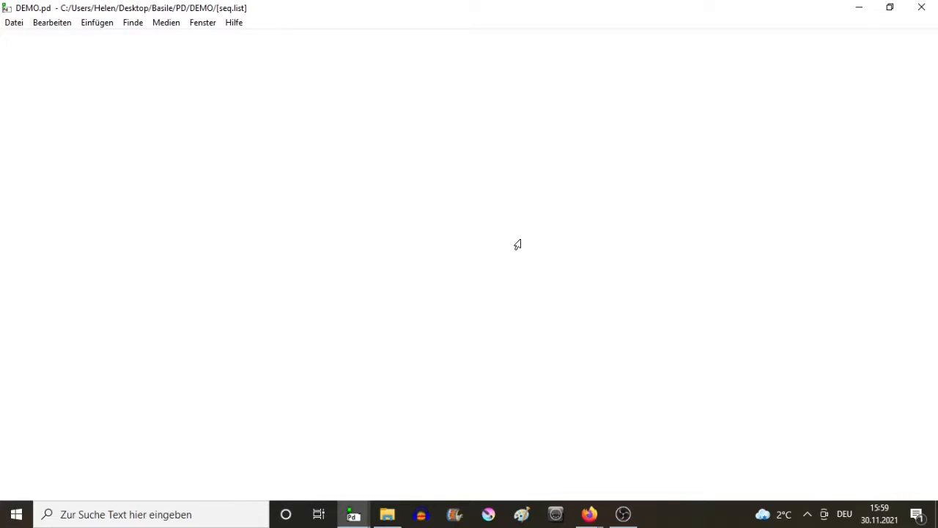
{"action": "mouse_move", "coordinate": [425, 162]}
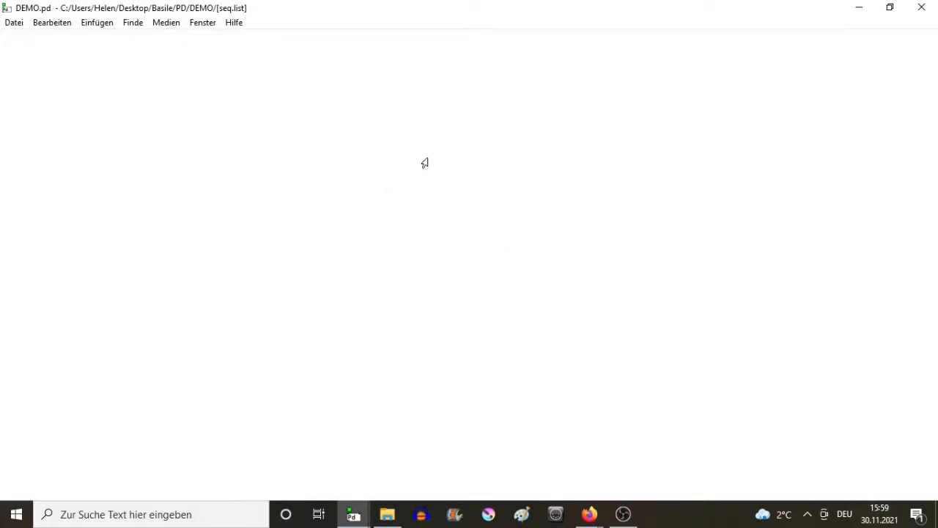
{"action": "mouse_move", "coordinate": [425, 165]}
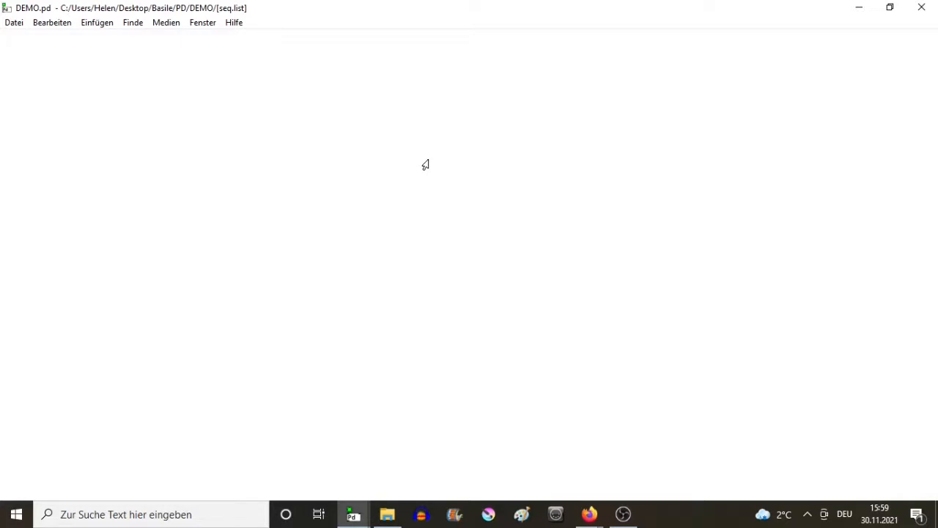
{"action": "mouse_move", "coordinate": [412, 160]}
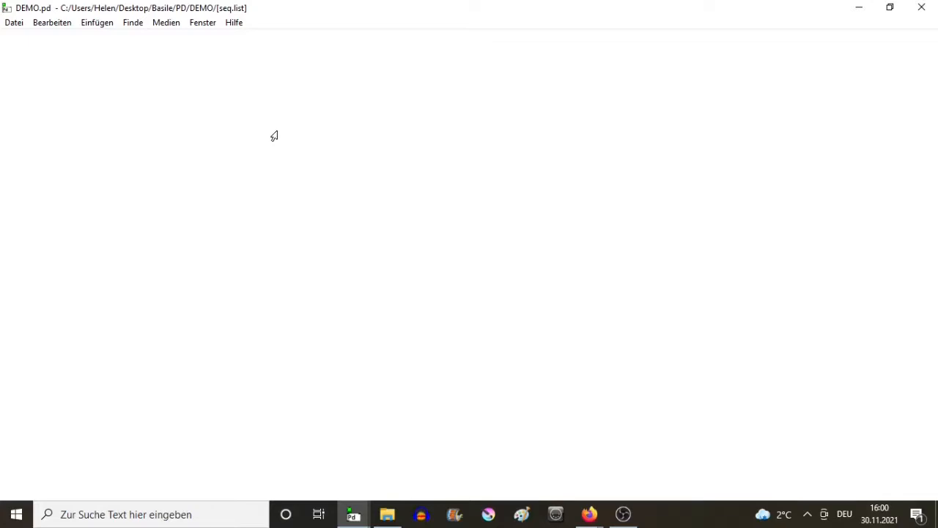
{"action": "mouse_move", "coordinate": [254, 119]}
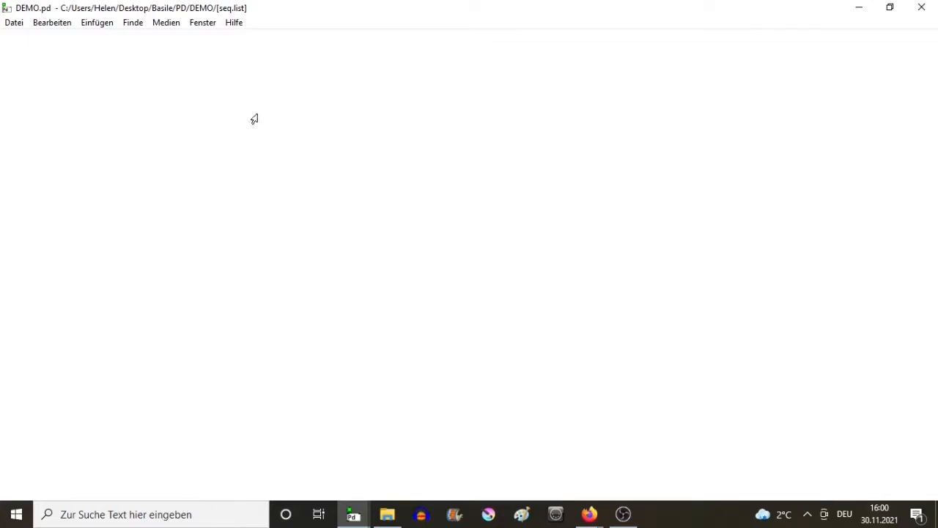
{"action": "mouse_move", "coordinate": [115, 94]}
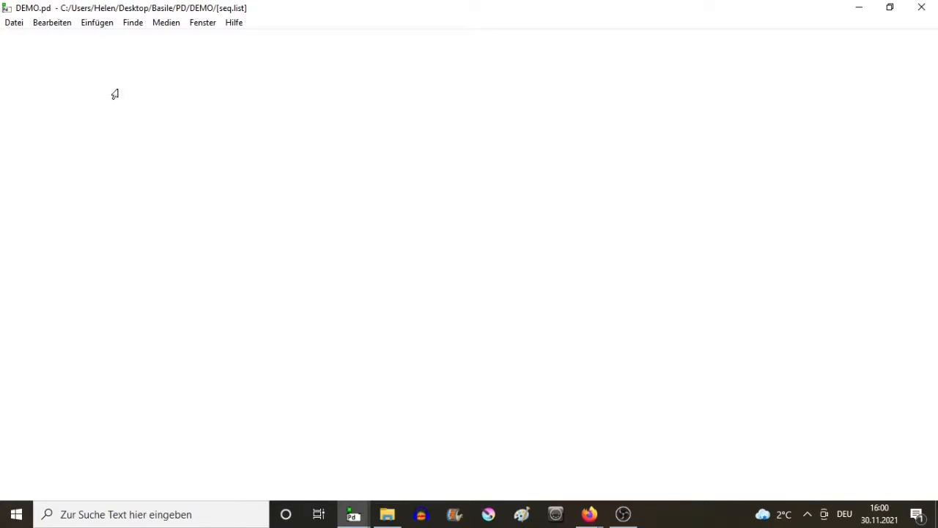
Step: Review the search paths (PD OBJECT, INSTRUMENTS) without adding any, then show the Pd window
{"action": "left_click", "coordinate": [13, 22]}
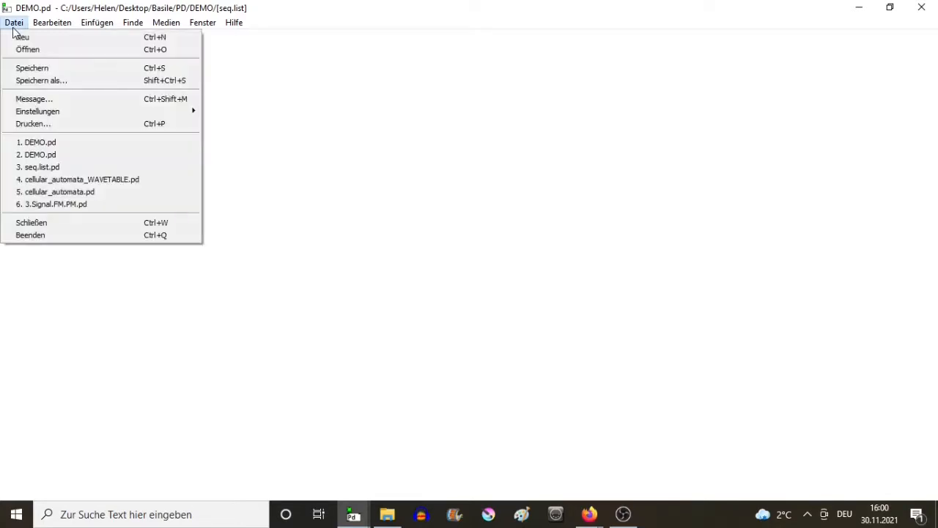
{"action": "mouse_move", "coordinate": [70, 37]}
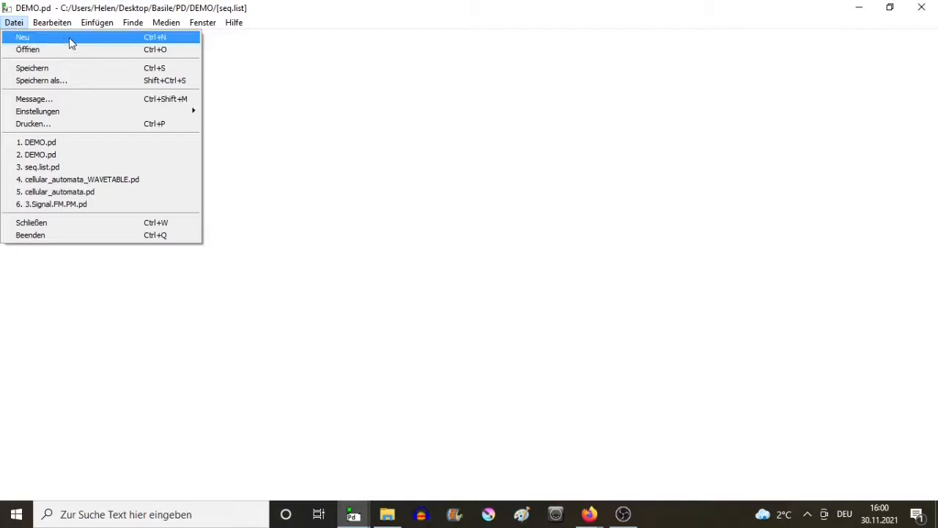
{"action": "mouse_move", "coordinate": [93, 49]}
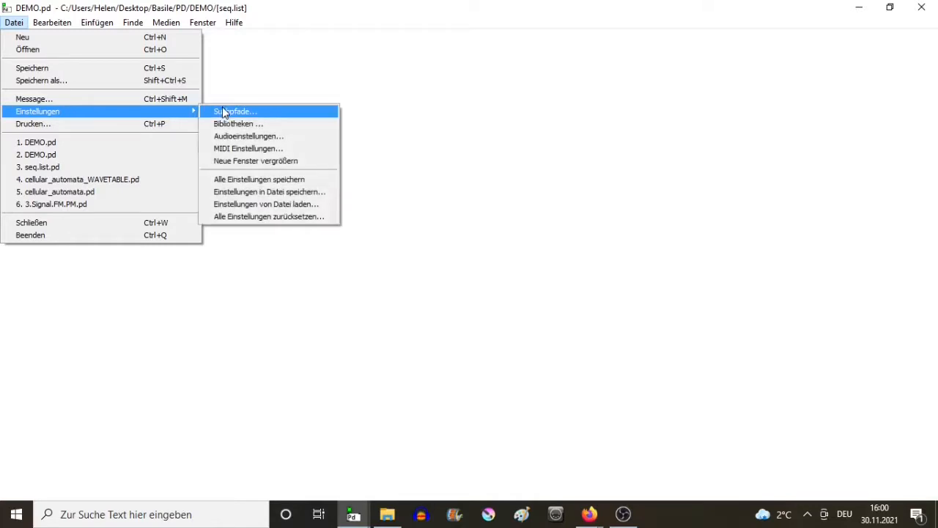
{"action": "mouse_move", "coordinate": [233, 113]}
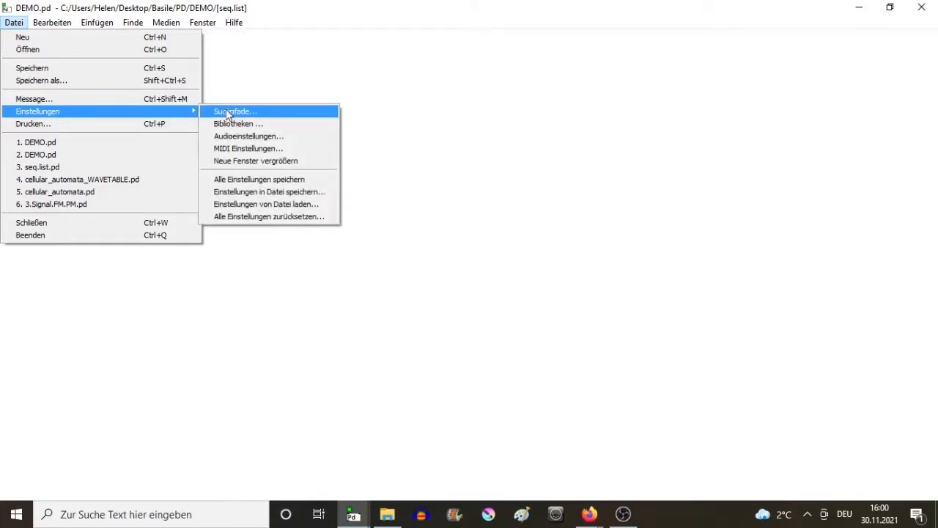
{"action": "left_click", "coordinate": [234, 111]}
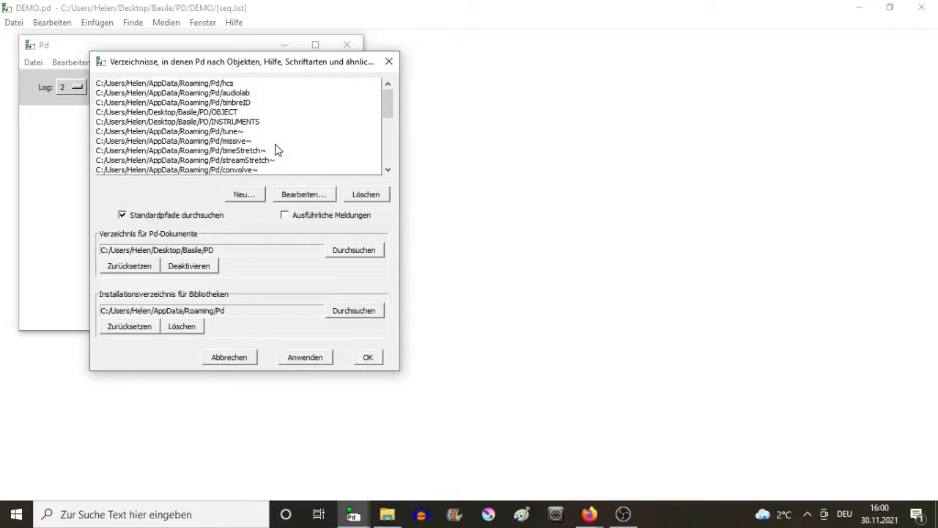
{"action": "left_click", "coordinate": [166, 112]}
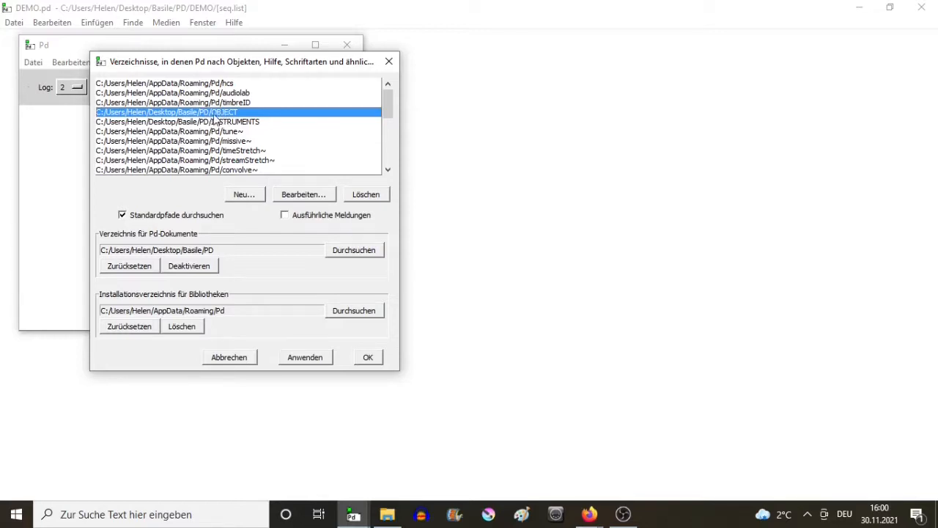
{"action": "mouse_move", "coordinate": [269, 121]}
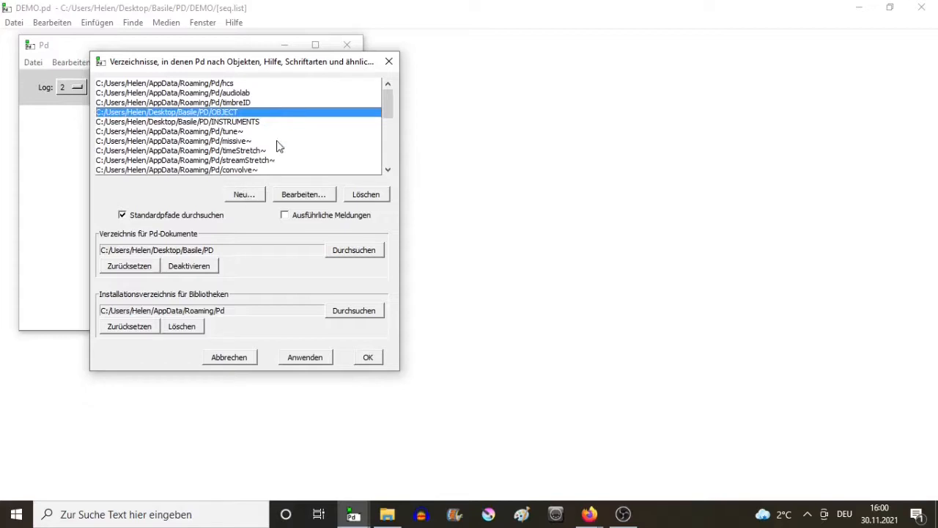
{"action": "mouse_move", "coordinate": [247, 196]}
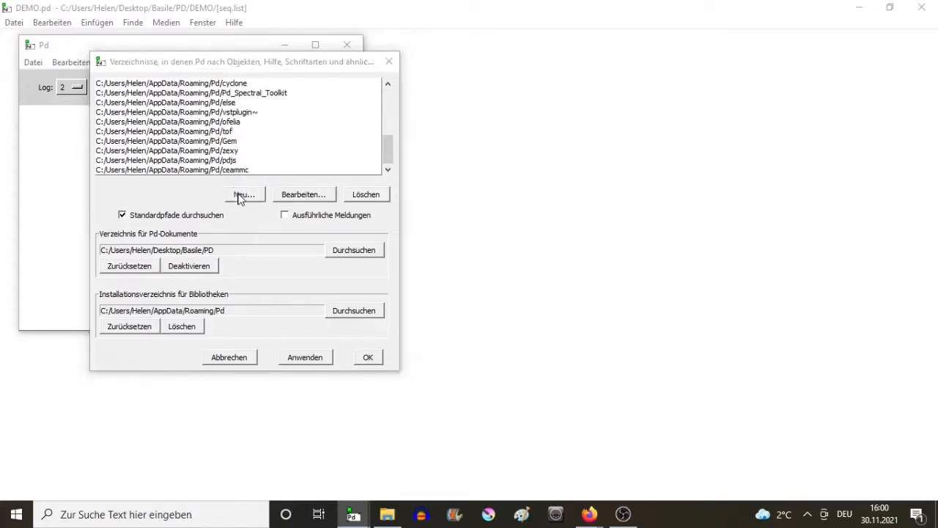
{"action": "left_click", "coordinate": [244, 194]}
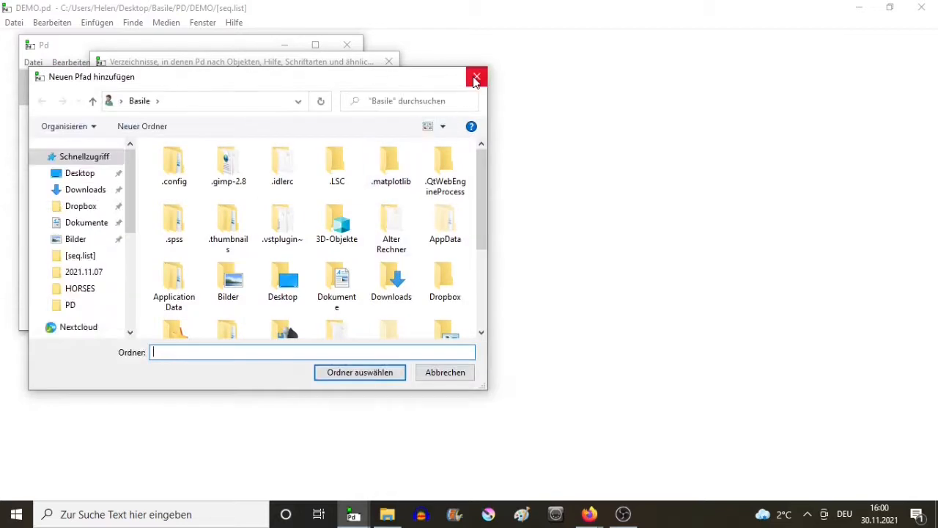
{"action": "left_click", "coordinate": [475, 77]}
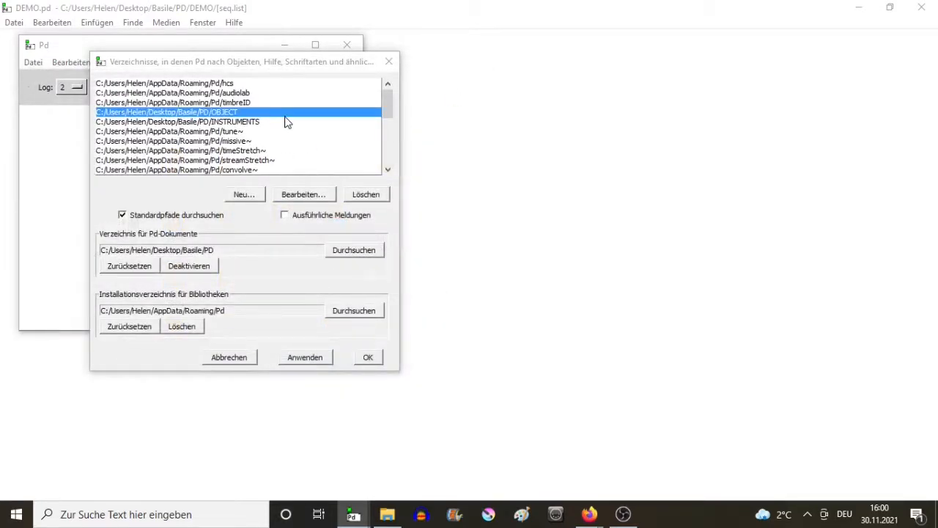
{"action": "mouse_move", "coordinate": [437, 99]}
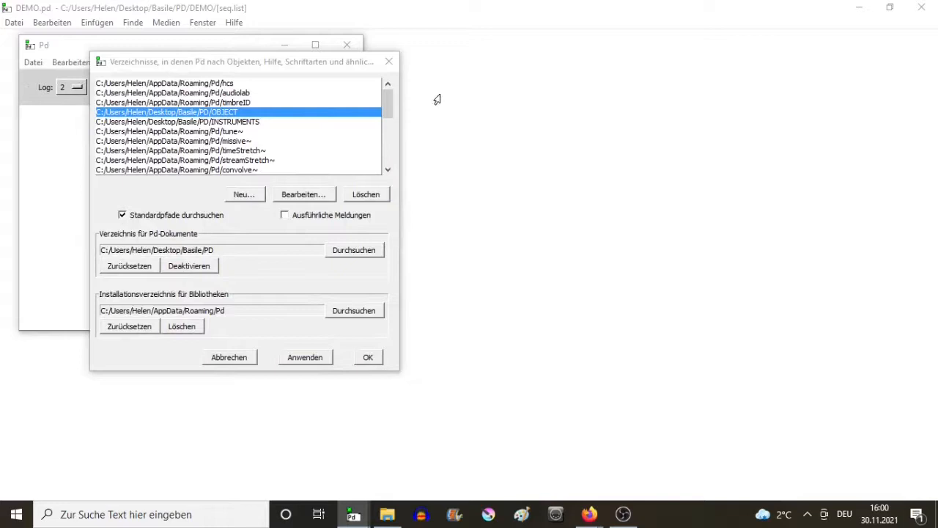
{"action": "mouse_move", "coordinate": [474, 116]}
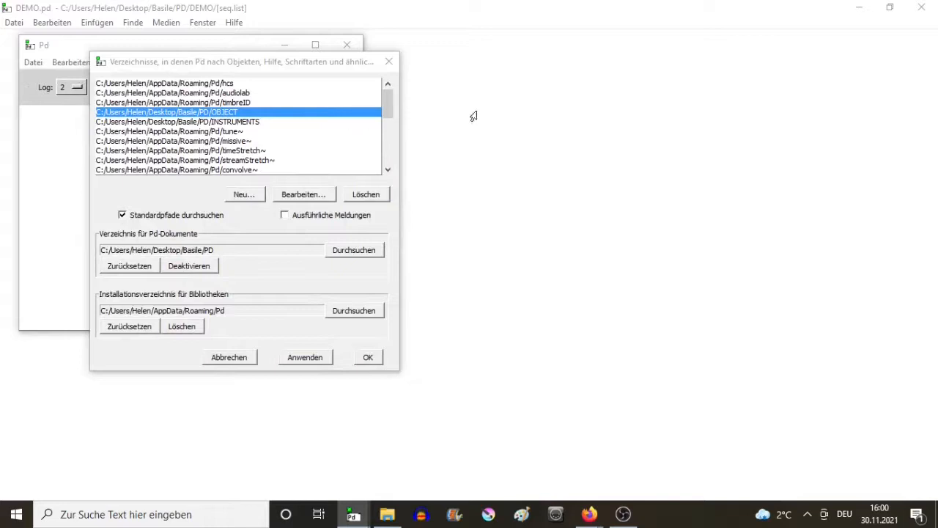
{"action": "mouse_move", "coordinate": [360, 132]}
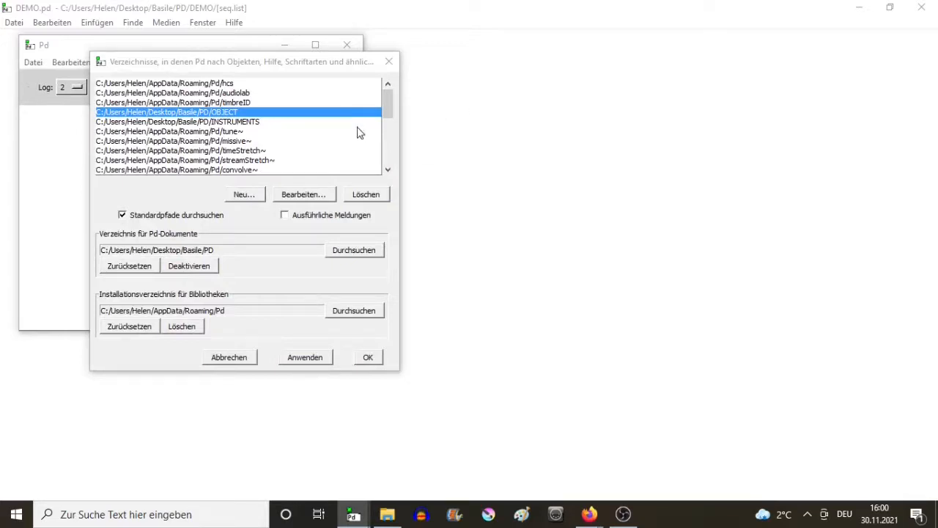
{"action": "mouse_move", "coordinate": [428, 123]}
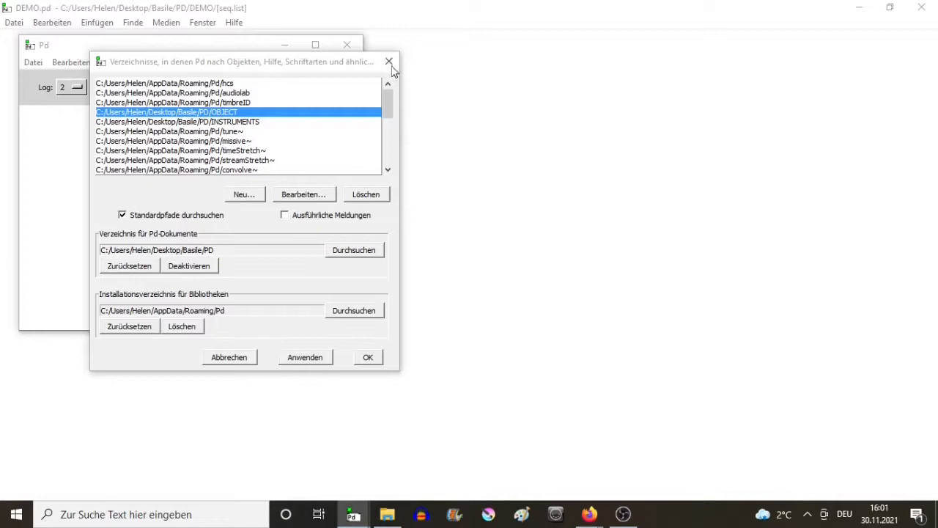
{"action": "left_click", "coordinate": [388, 61]}
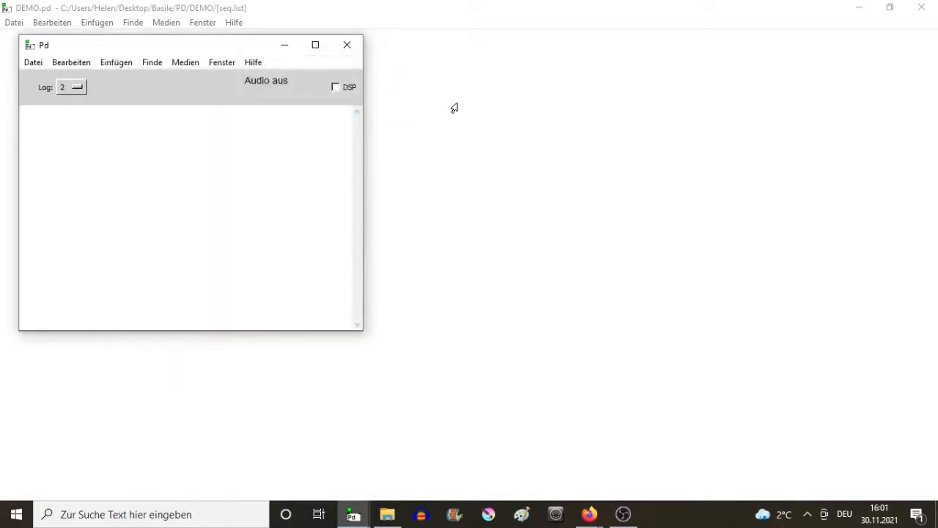
Step: Bring the empty DEMO.pd canvas back in front of the Pd window
{"action": "left_click", "coordinate": [347, 45]}
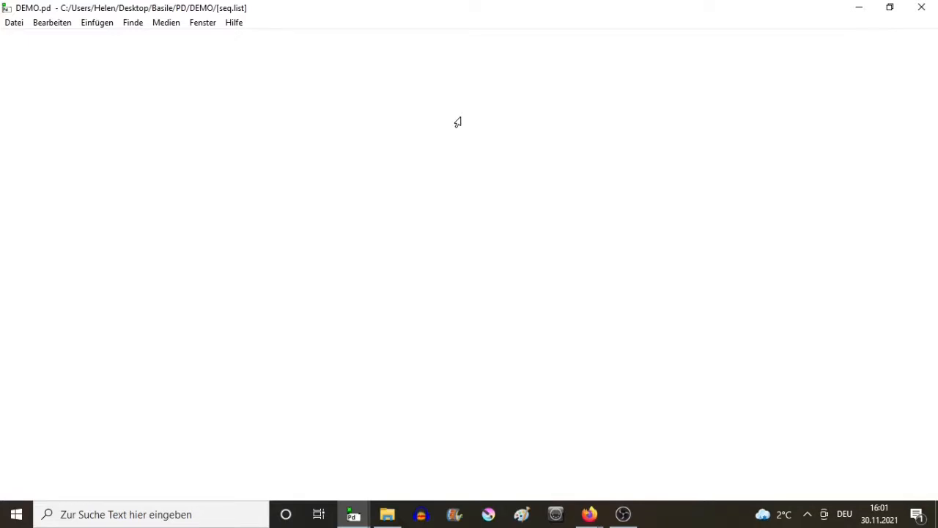
{"action": "mouse_move", "coordinate": [328, 106]}
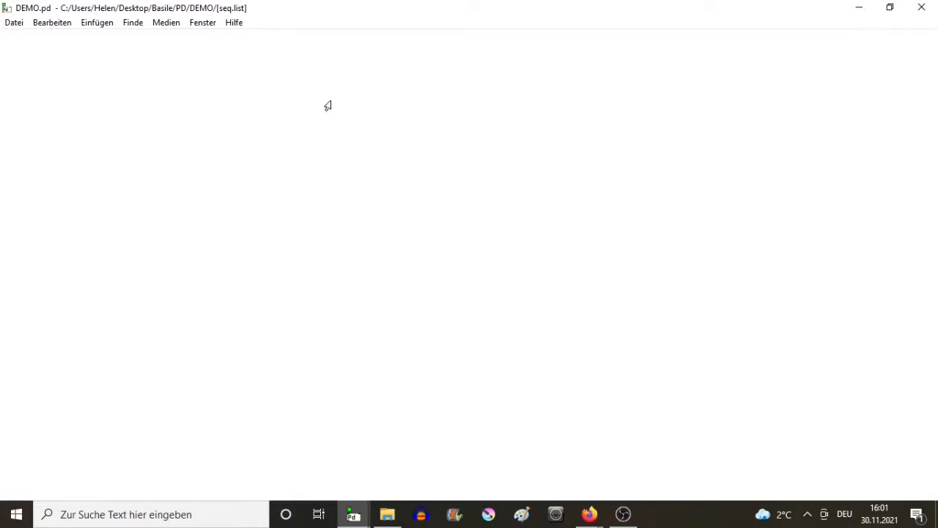
{"action": "mouse_move", "coordinate": [316, 96]}
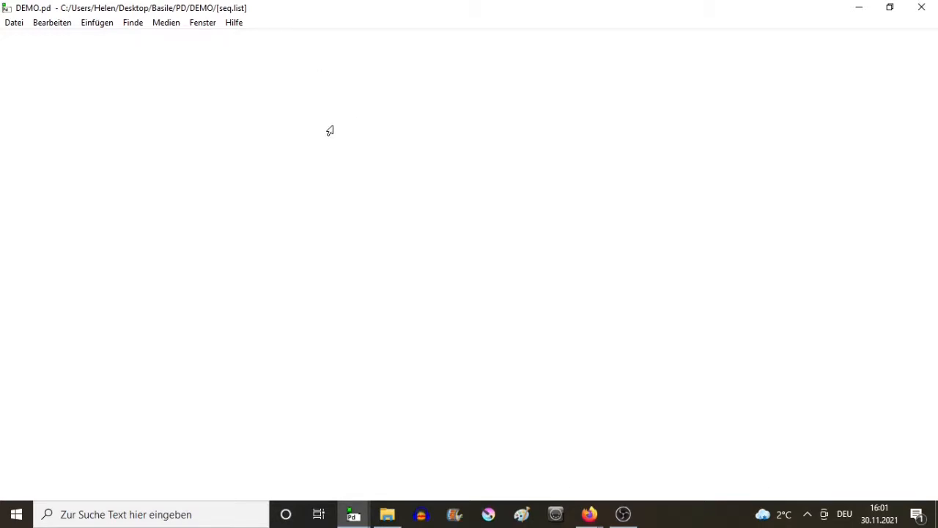
{"action": "mouse_move", "coordinate": [257, 68]}
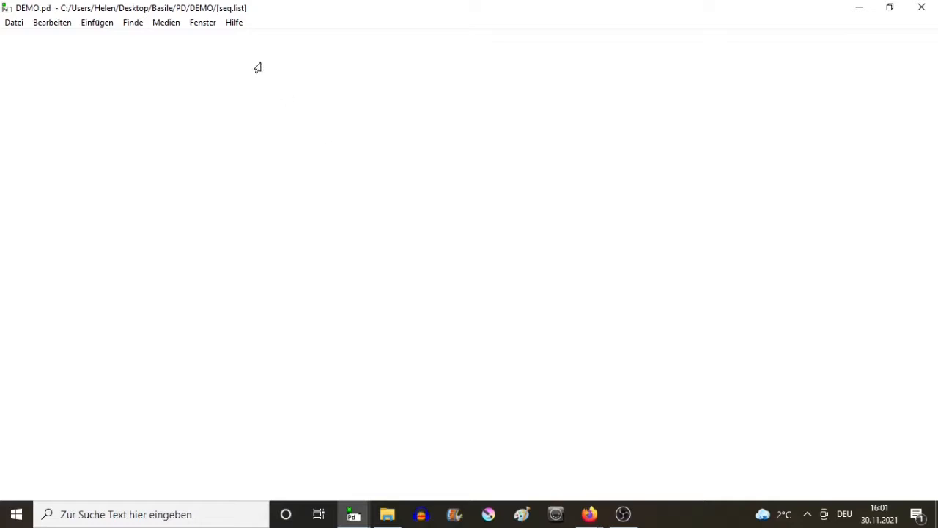
{"action": "left_click", "coordinate": [233, 22]}
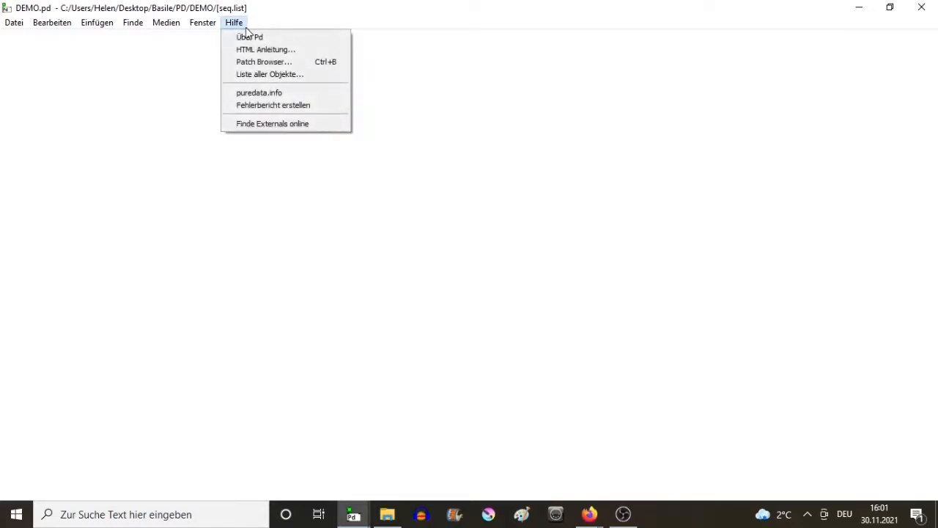
{"action": "mouse_move", "coordinate": [259, 92]}
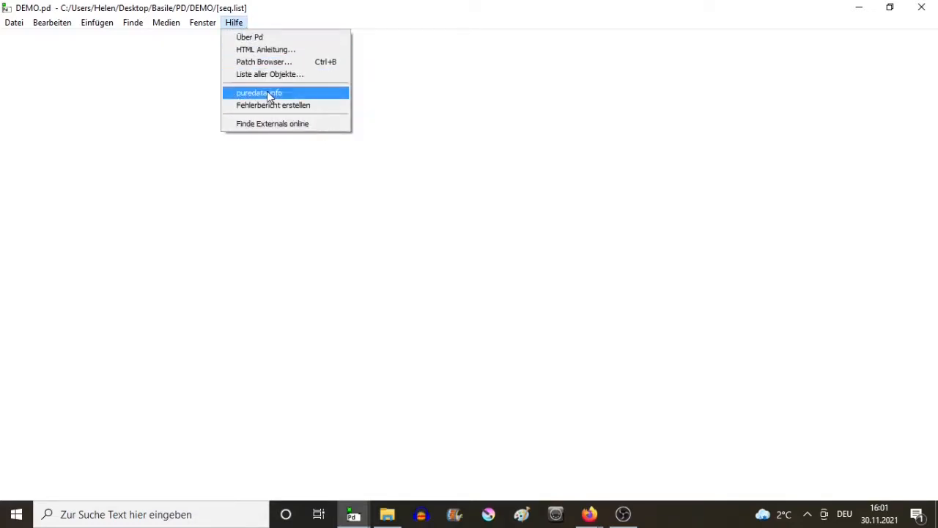
{"action": "mouse_move", "coordinate": [277, 129]}
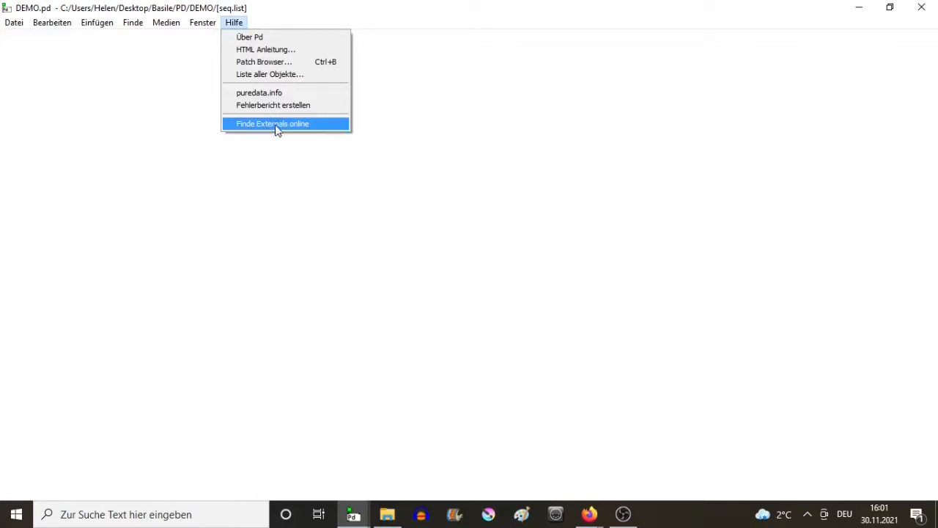
{"action": "left_click", "coordinate": [272, 123]}
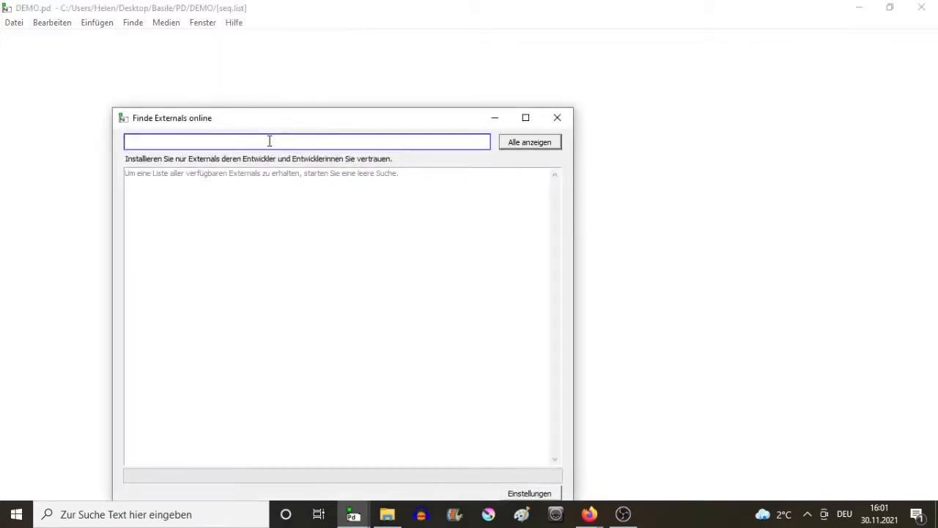
{"action": "type", "text": "e"}
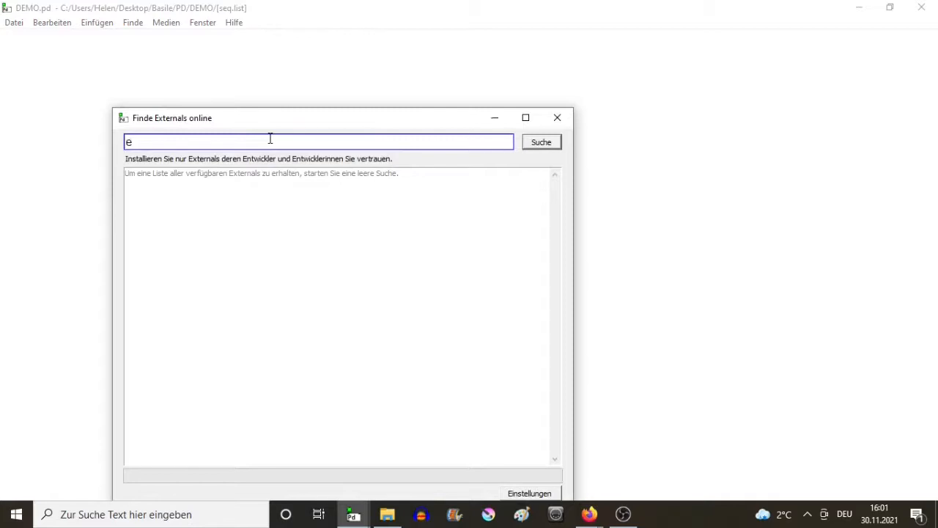
{"action": "type", "text": "lse"}
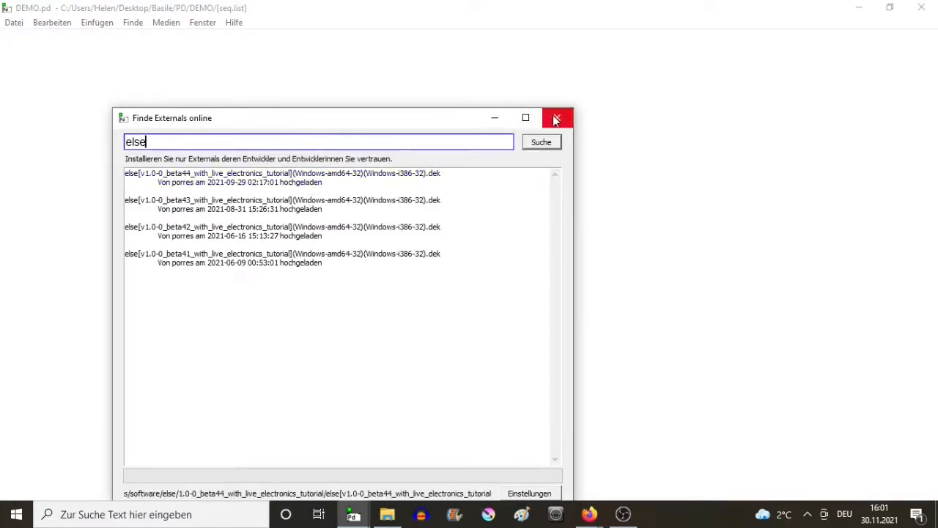
{"action": "mouse_move", "coordinate": [387, 157]}
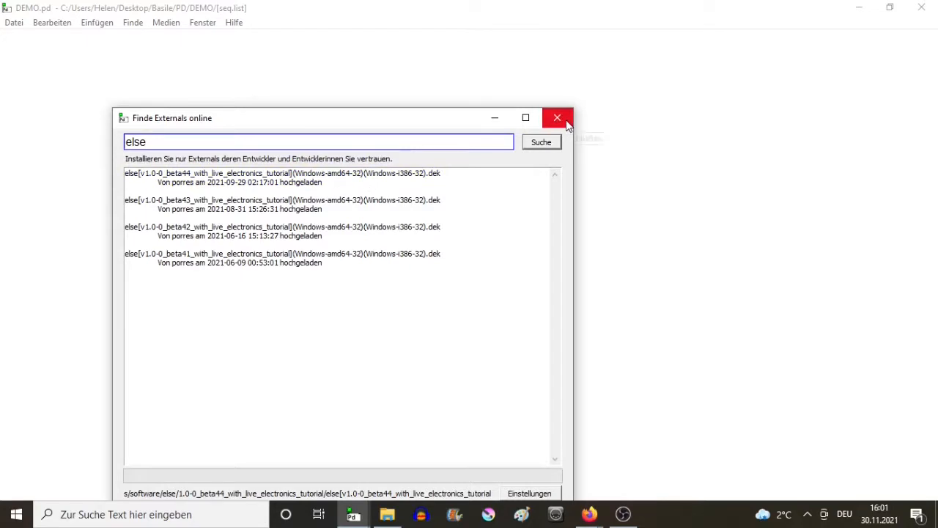
{"action": "left_click", "coordinate": [14, 22]}
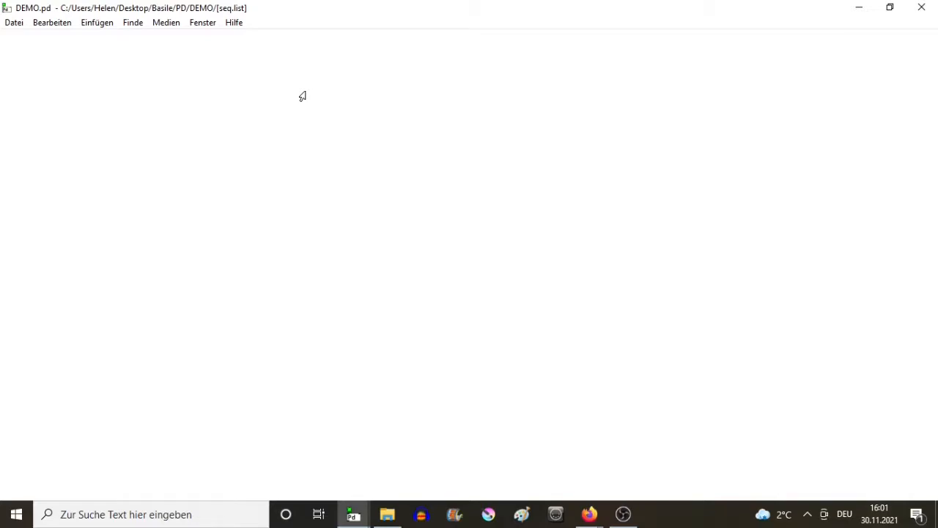
{"action": "mouse_move", "coordinate": [226, 158]}
{"action": "type", "text": "seq.list 1"}
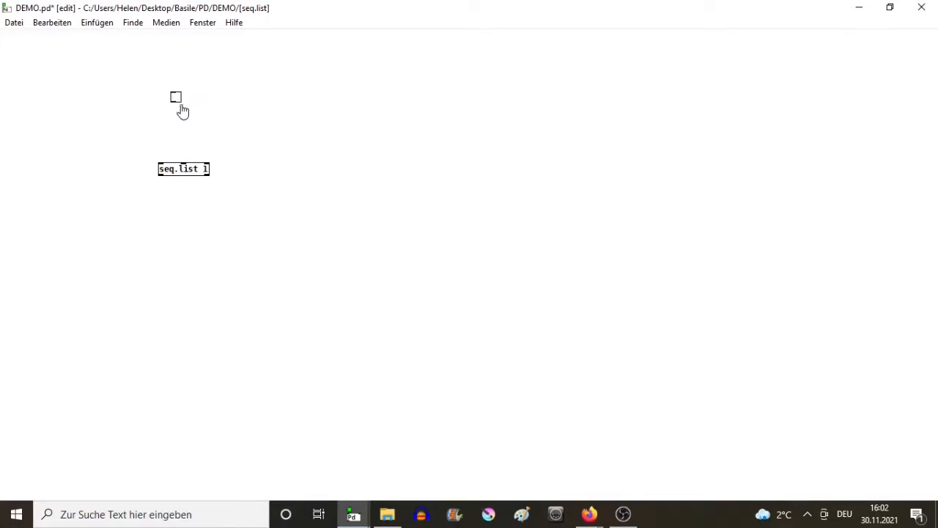
Step: Connect the toggle to [seq.list 1] and move the toggle up and to the left
{"action": "left_click_drag", "start_coordinate": [176, 103], "coordinate": [160, 162]}
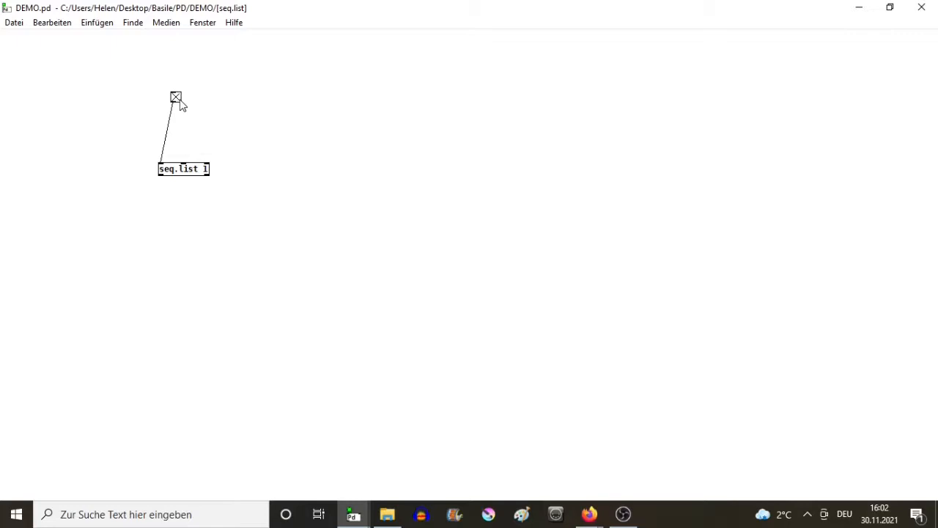
{"action": "mouse_move", "coordinate": [192, 124]}
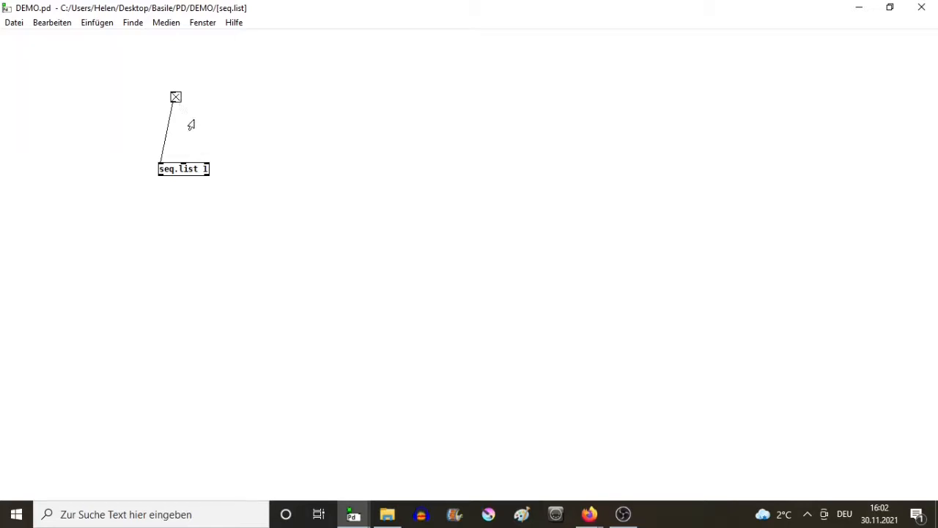
{"action": "mouse_move", "coordinate": [182, 106]}
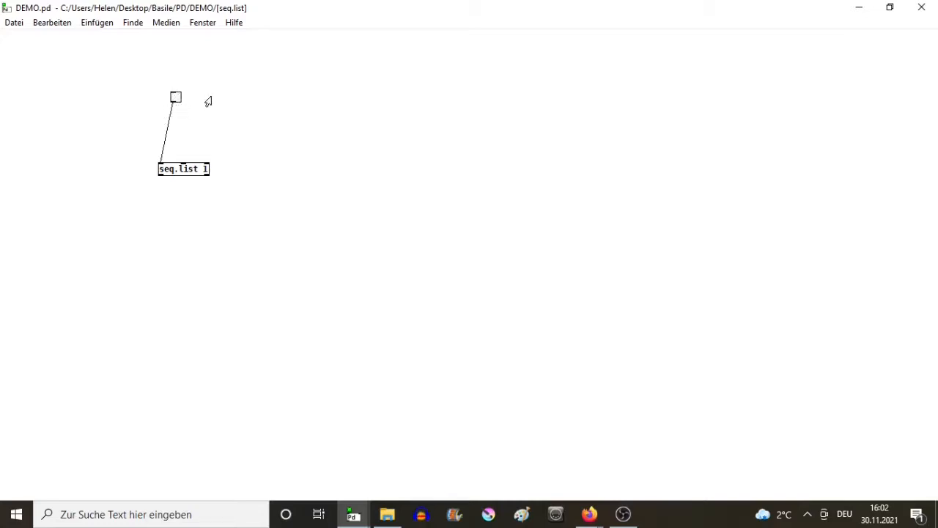
{"action": "left_click_drag", "start_coordinate": [176, 97], "coordinate": [155, 87]}
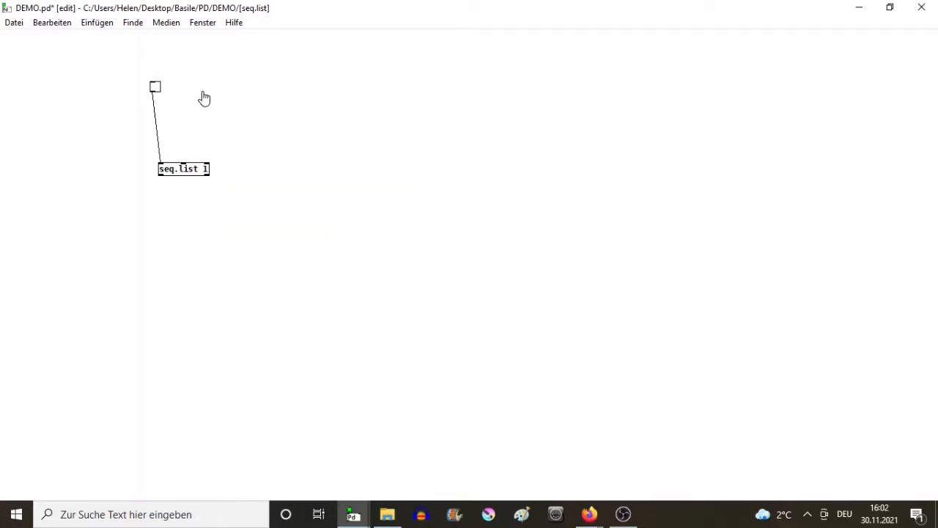
{"action": "mouse_move", "coordinate": [205, 102]}
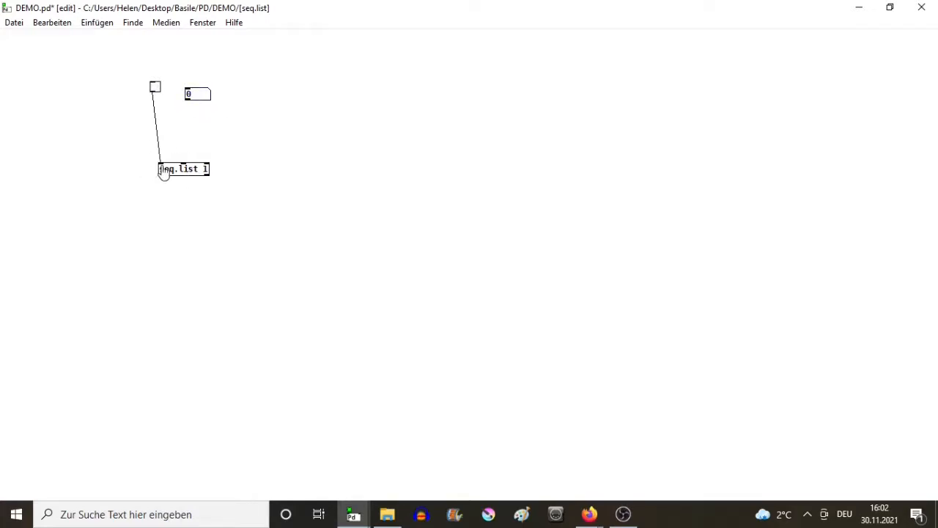
Step: Connect the number box to the right inlet of [seq.list 1] and type 'print' into a box below
{"action": "left_click_drag", "start_coordinate": [189, 101], "coordinate": [182, 164]}
{"action": "type", "text": "144"}
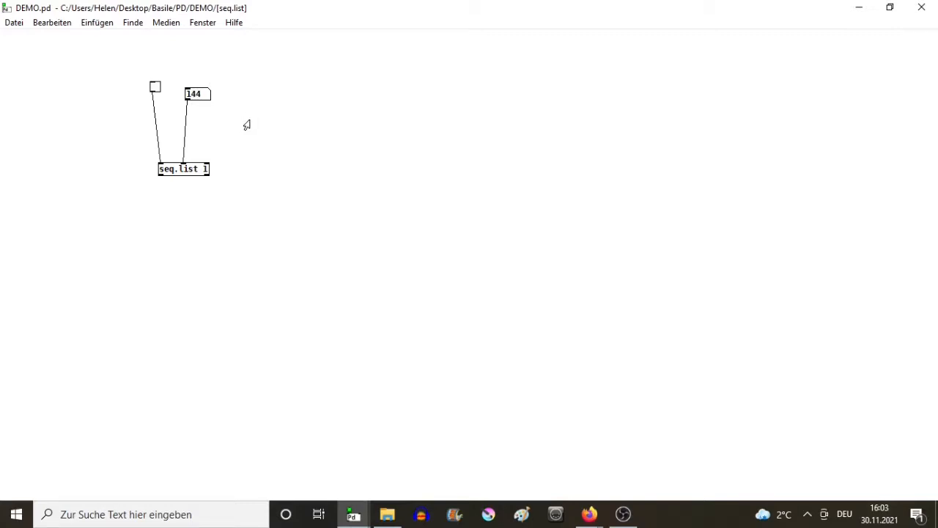
{"action": "mouse_move", "coordinate": [267, 171]}
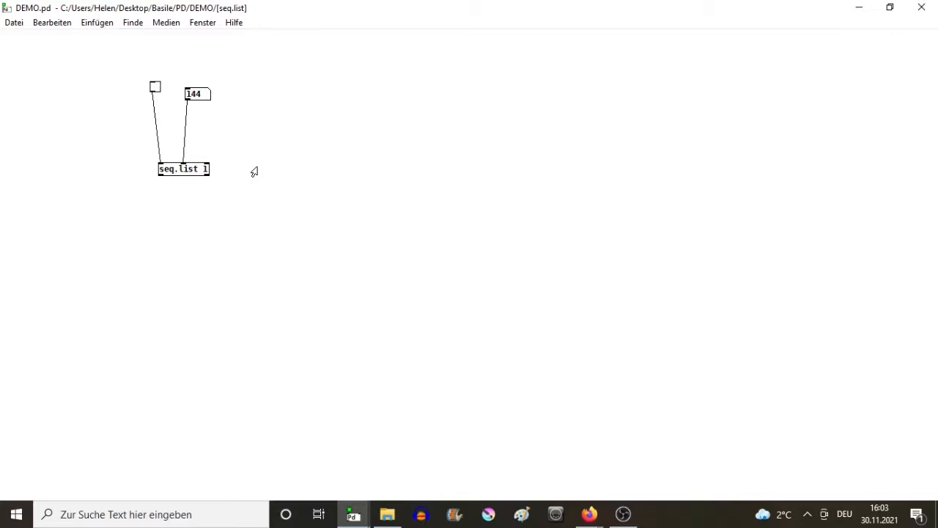
{"action": "mouse_move", "coordinate": [220, 157]}
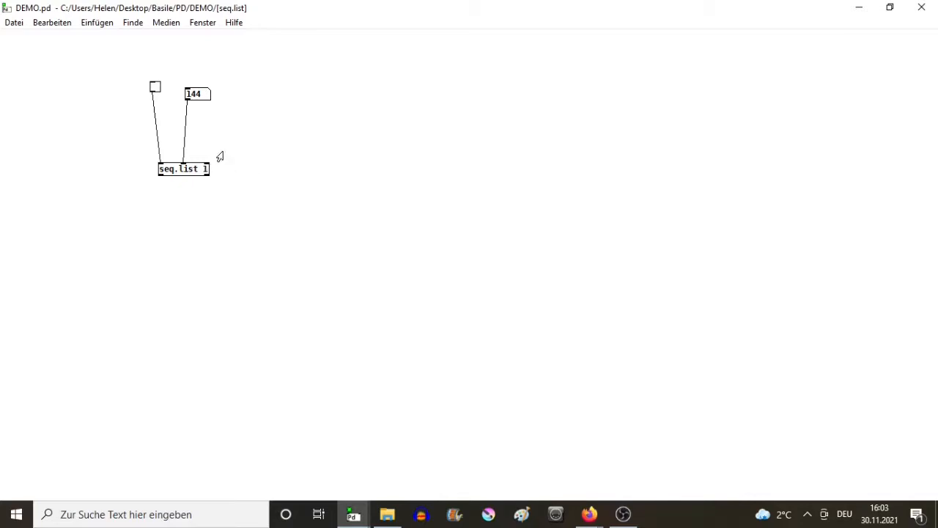
{"action": "mouse_move", "coordinate": [264, 130]}
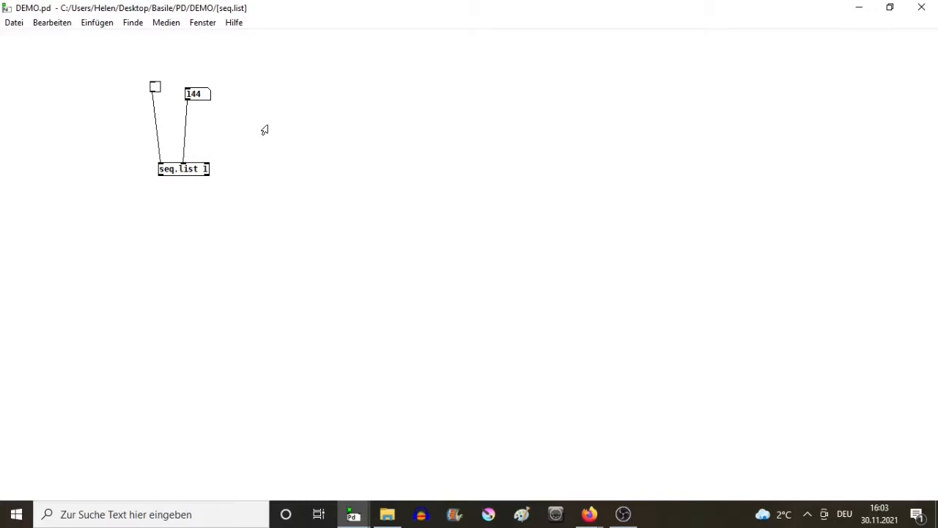
{"action": "mouse_move", "coordinate": [179, 236]}
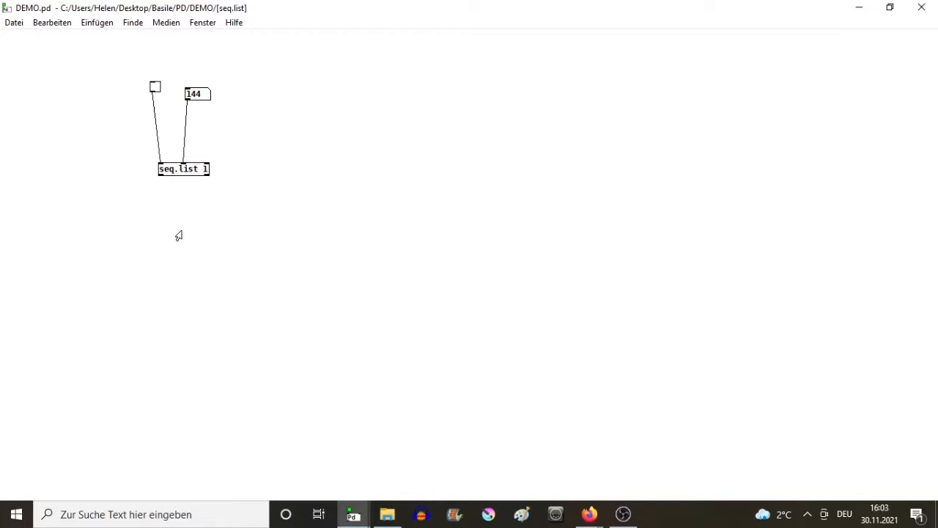
{"action": "type", "text": "print"}
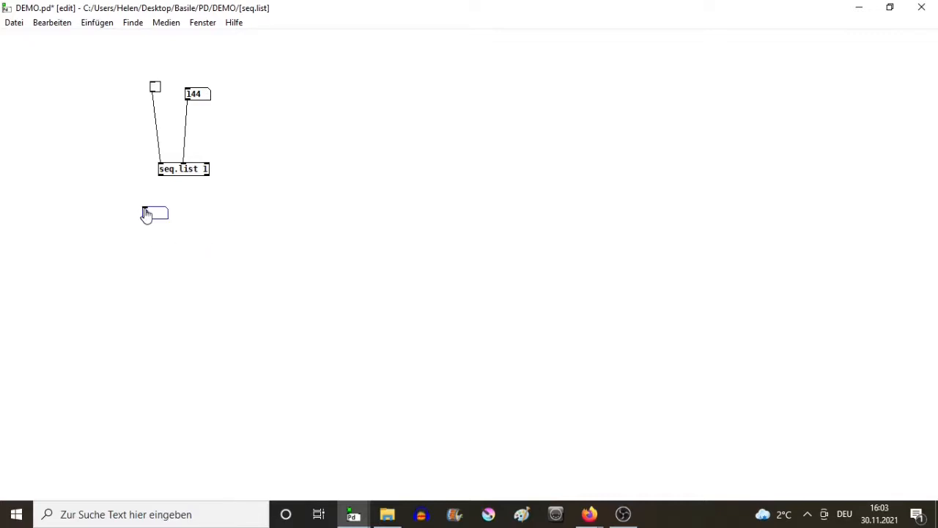
Step: Connect [seq.list 1] to the lower box and enter the message 1/2-1 1/2-2 1/2-3 1/2-4
{"action": "left_click_drag", "start_coordinate": [161, 176], "coordinate": [144, 213]}
{"action": "type", "text": "1"}
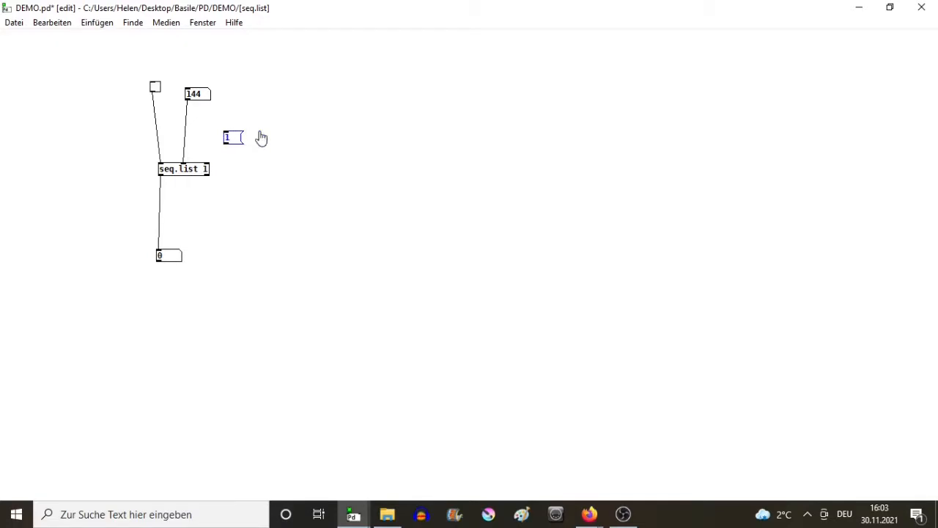
{"action": "type", "text": "/2"}
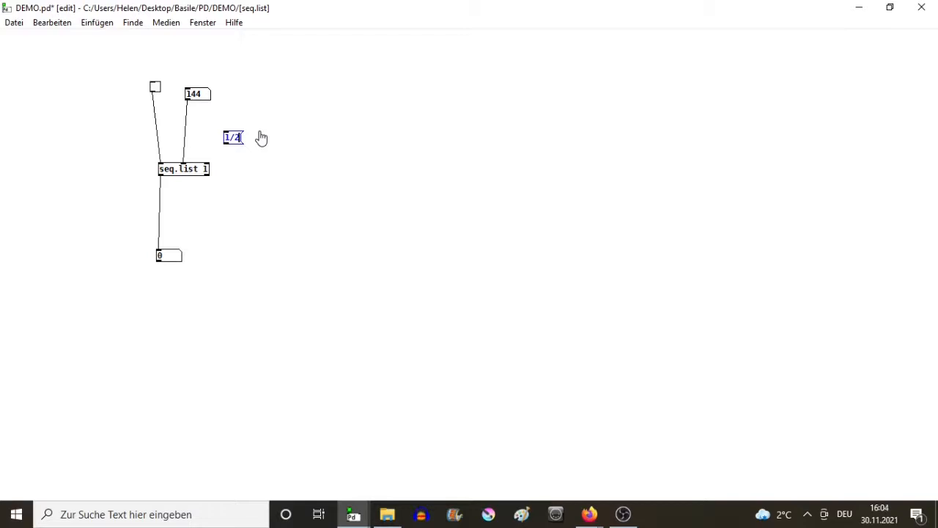
{"action": "key", "text": "Backspace"}
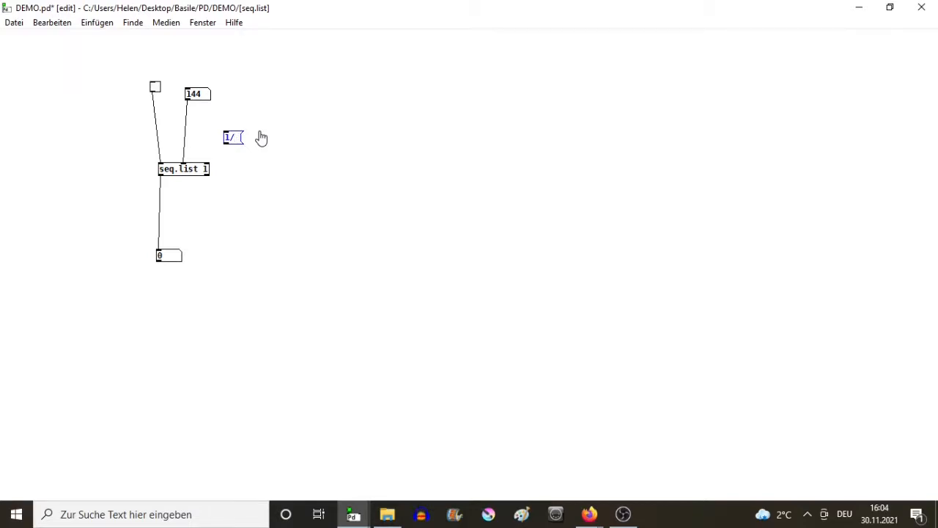
{"action": "type", "text": "1"}
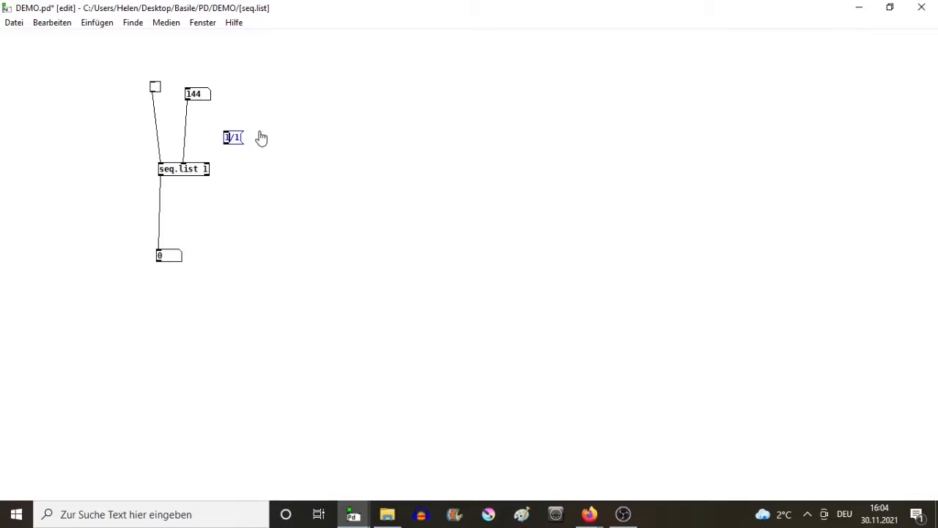
{"action": "key", "text": "BackSpace"}
{"action": "type", "text": "2"}
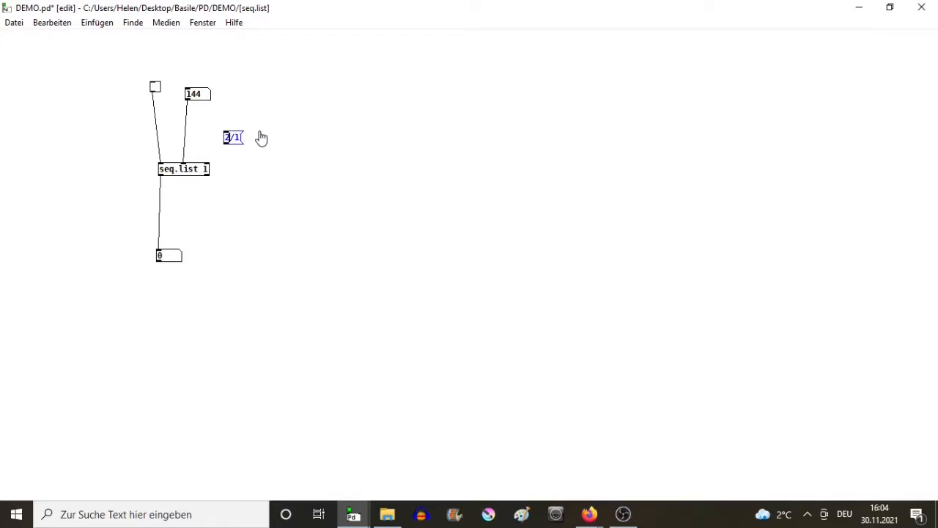
{"action": "type", "text": "14"}
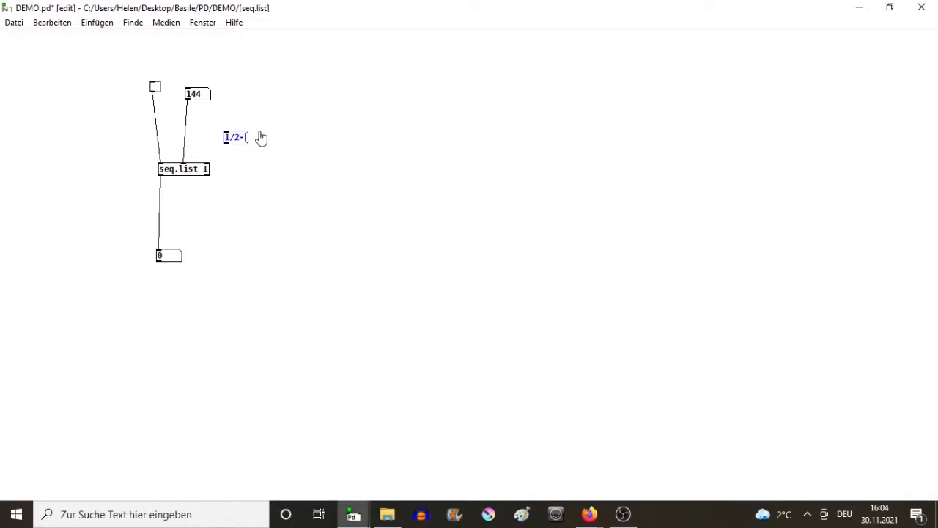
{"action": "type", "text": "1"}
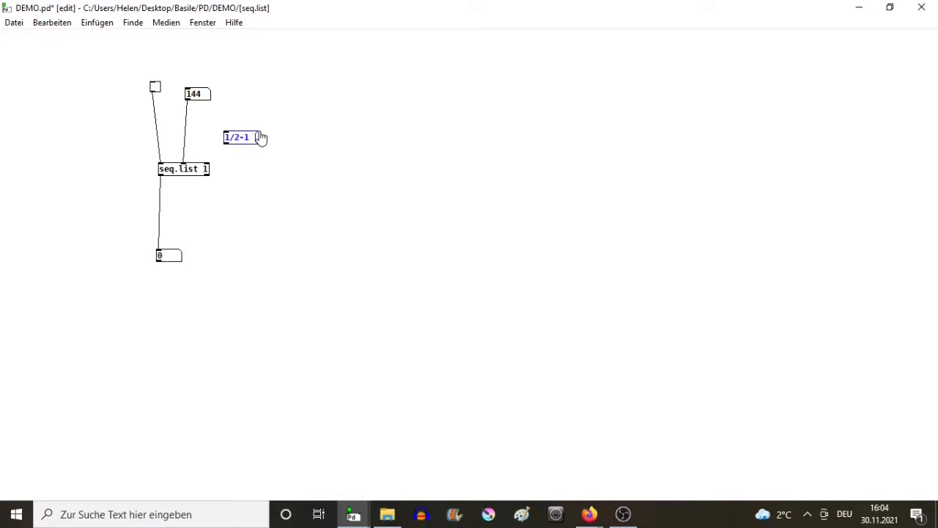
{"action": "type", "text": "1/2"}
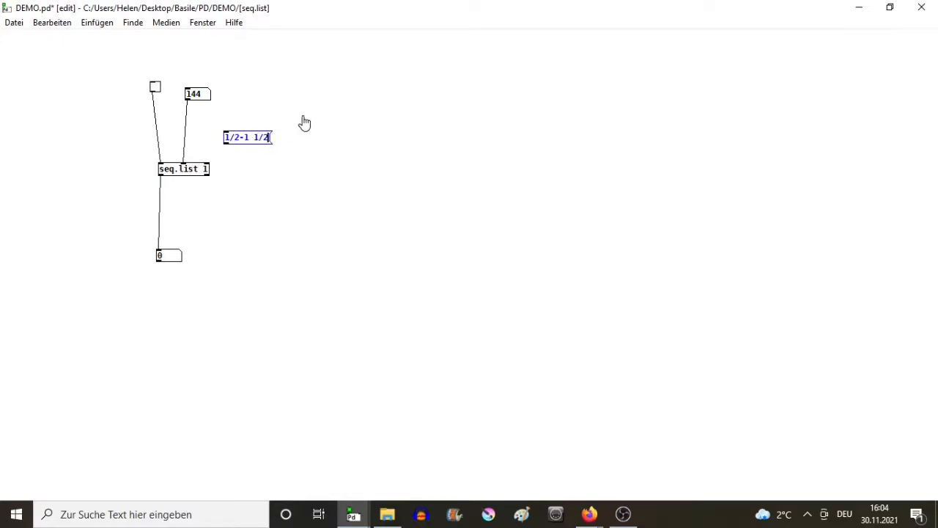
{"action": "type", "text": "-2"}
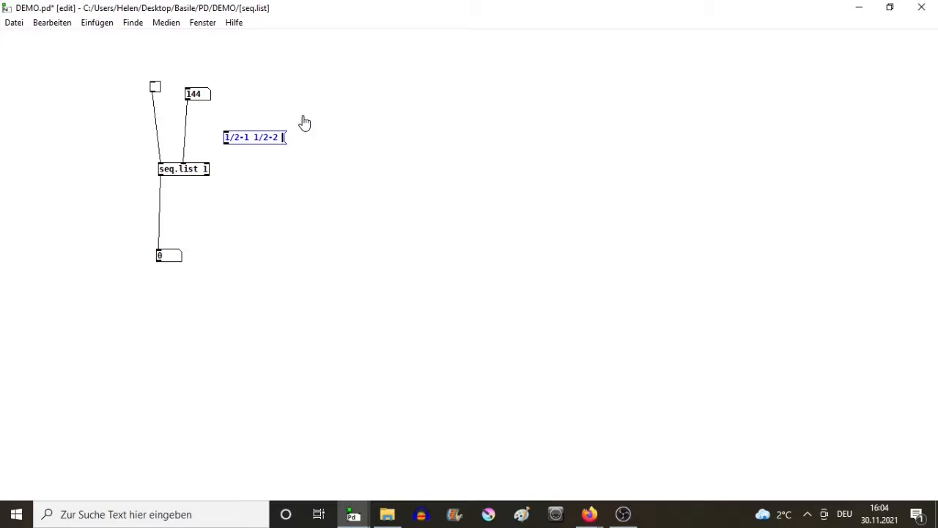
{"action": "type", "text": "1/2-3 1/2-4"}
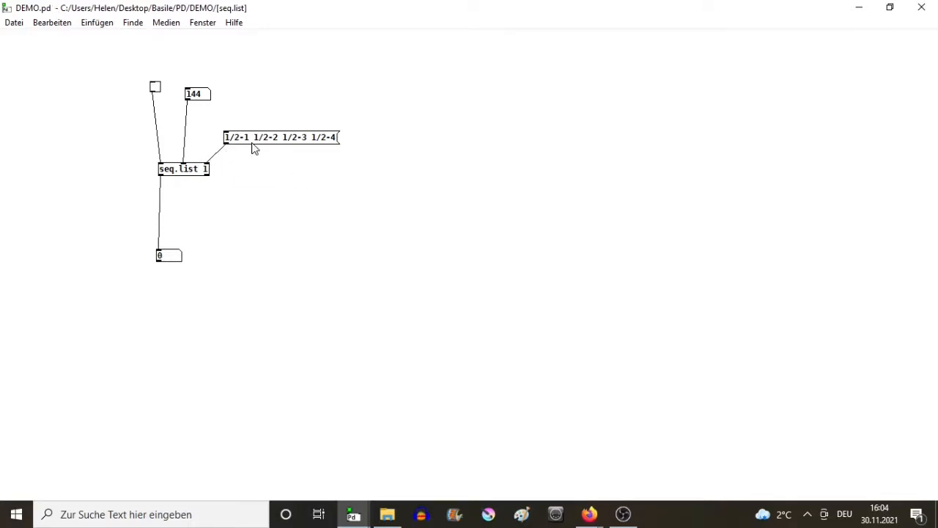
{"action": "mouse_move", "coordinate": [288, 144]}
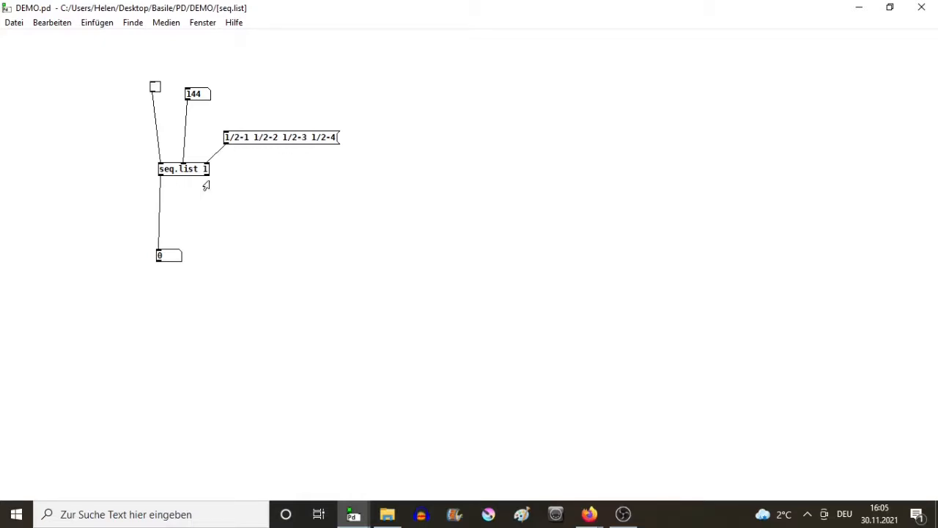
{"action": "mouse_move", "coordinate": [185, 170]}
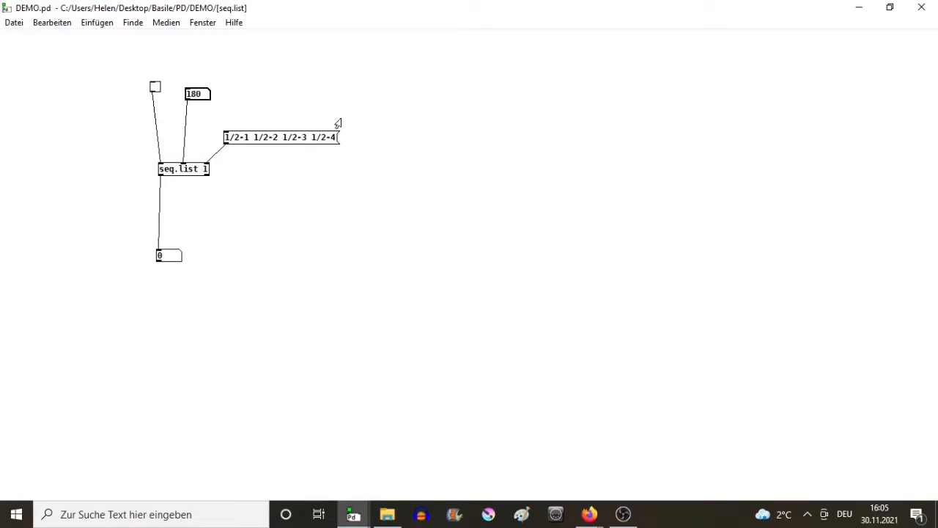
{"action": "mouse_move", "coordinate": [245, 114]}
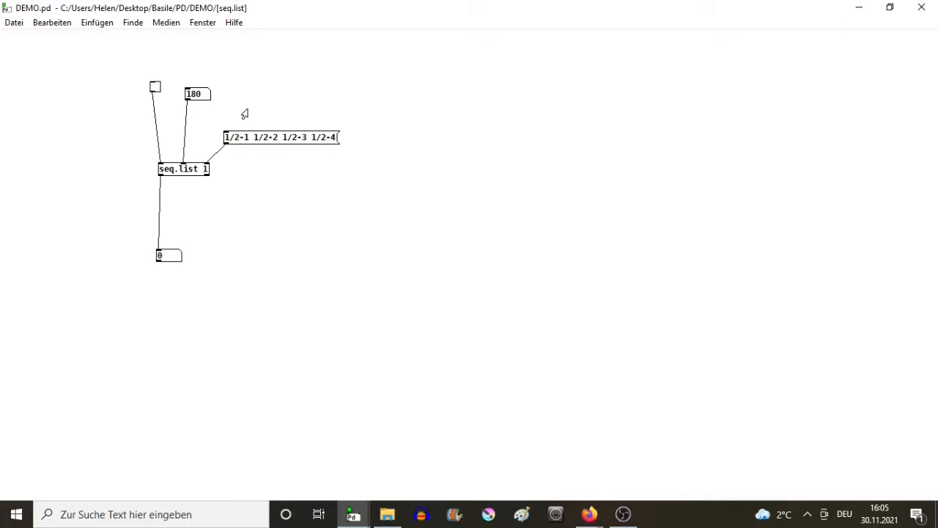
{"action": "mouse_move", "coordinate": [232, 110]}
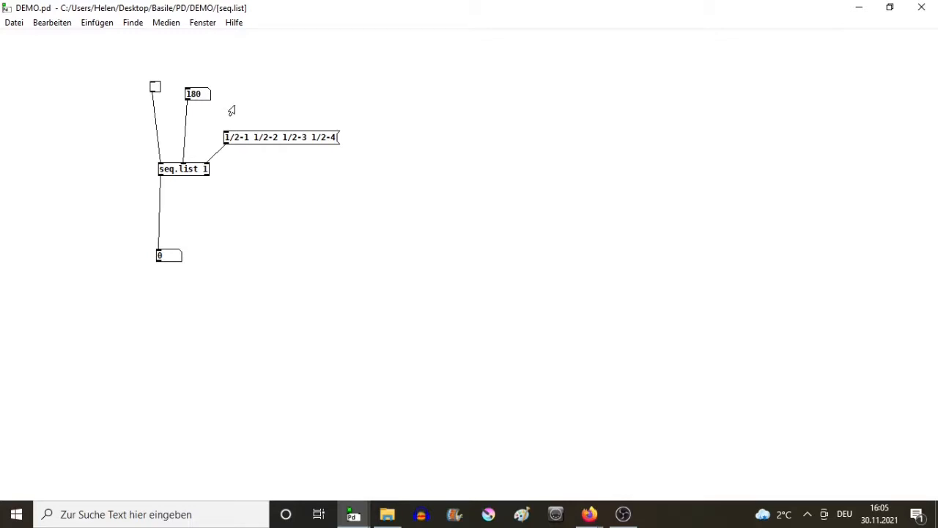
{"action": "mouse_move", "coordinate": [254, 98]}
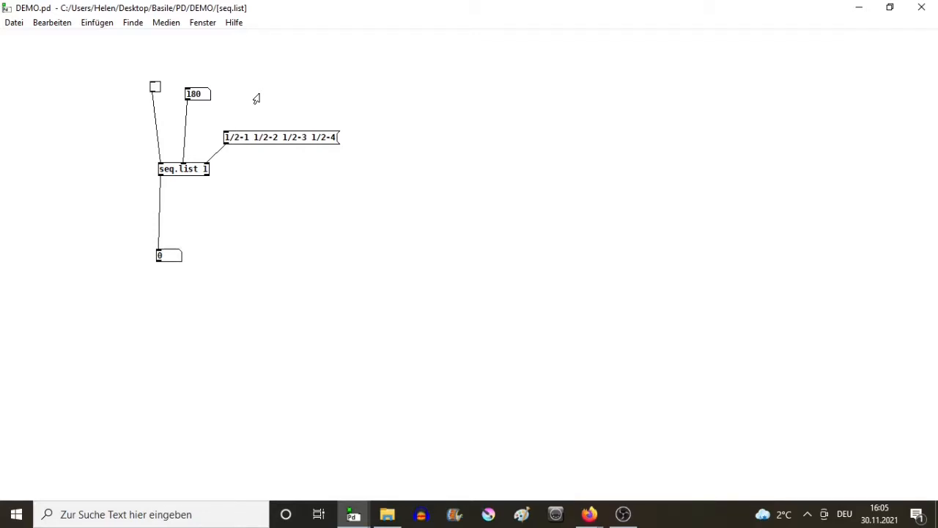
{"action": "mouse_move", "coordinate": [244, 91]}
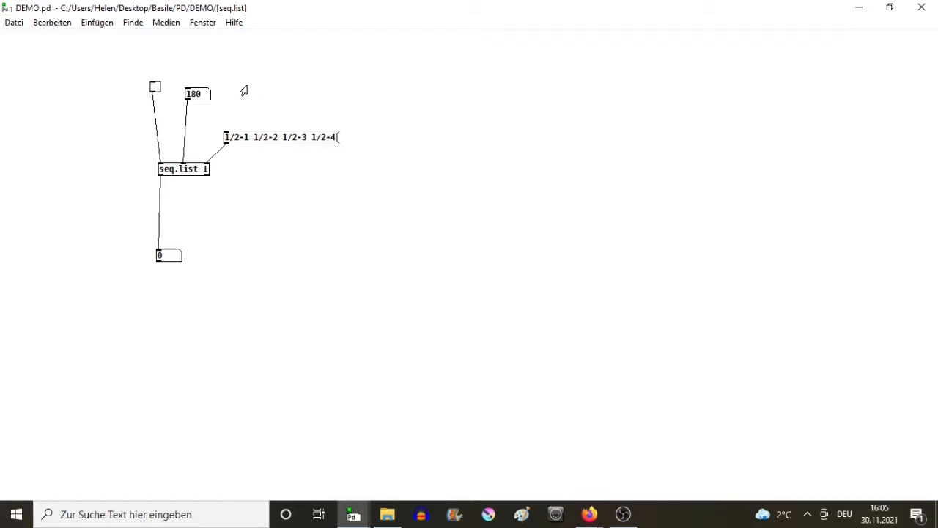
Step: Start and stop [seq.list 1] playback with the toggle, then switch it on again
{"action": "left_click", "coordinate": [155, 86]}
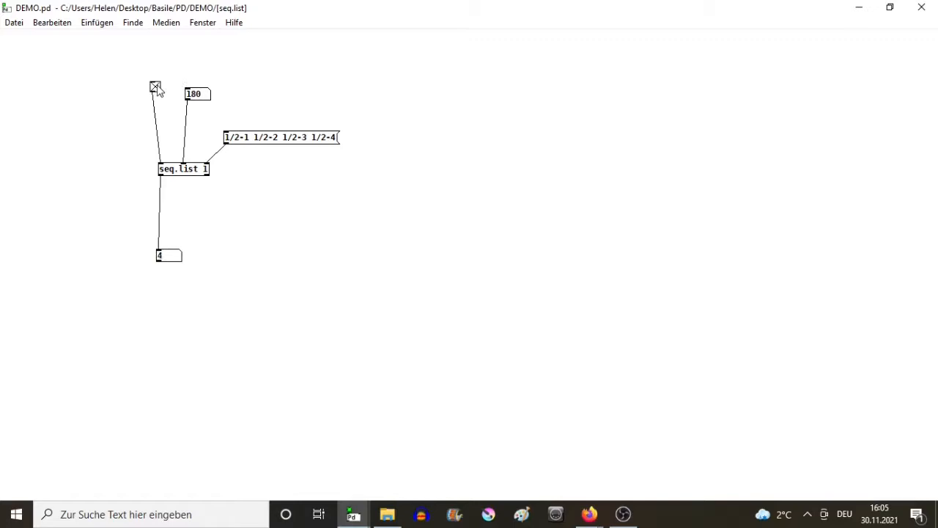
{"action": "mouse_move", "coordinate": [208, 196]}
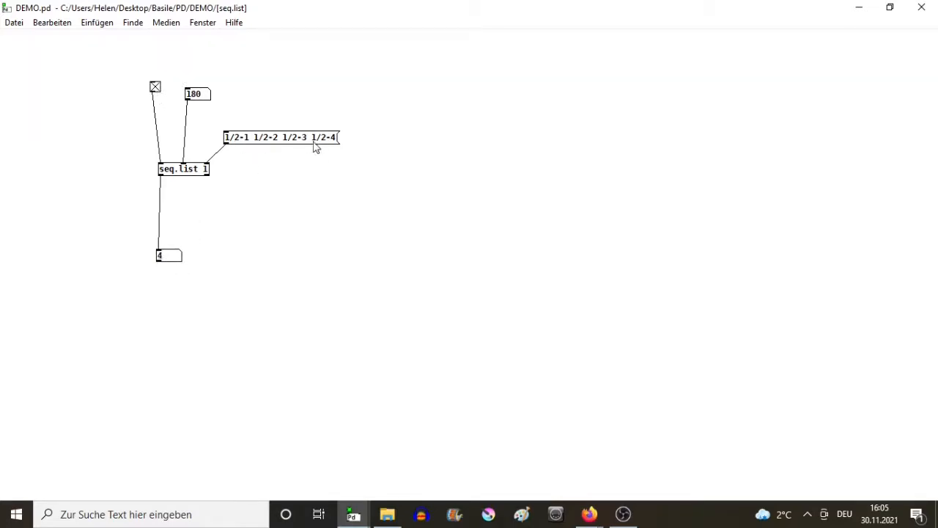
{"action": "left_click", "coordinate": [155, 88]}
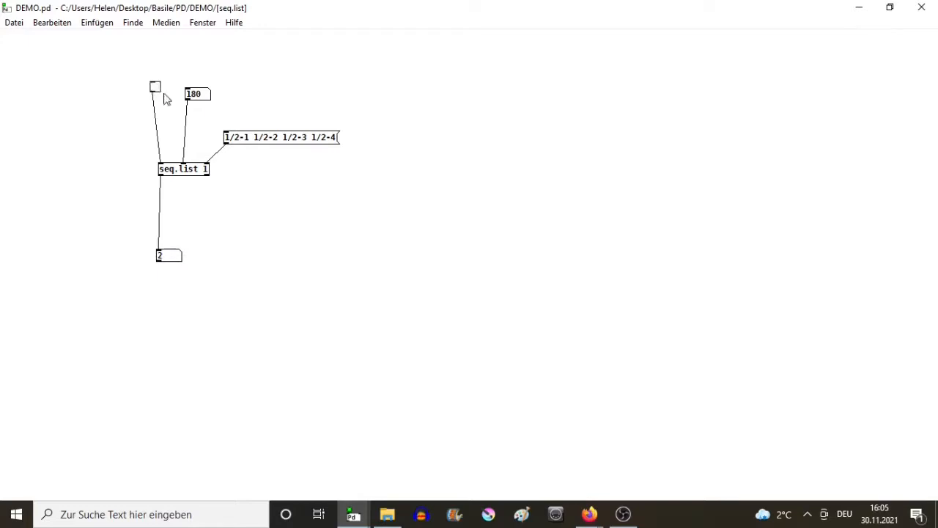
{"action": "mouse_move", "coordinate": [341, 209]}
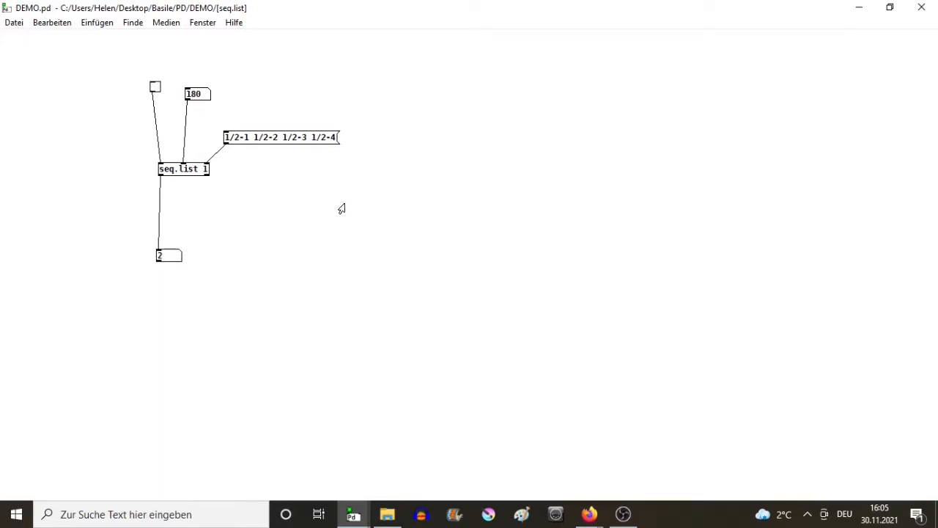
{"action": "mouse_move", "coordinate": [333, 110]}
{"action": "type", "text": "100"}
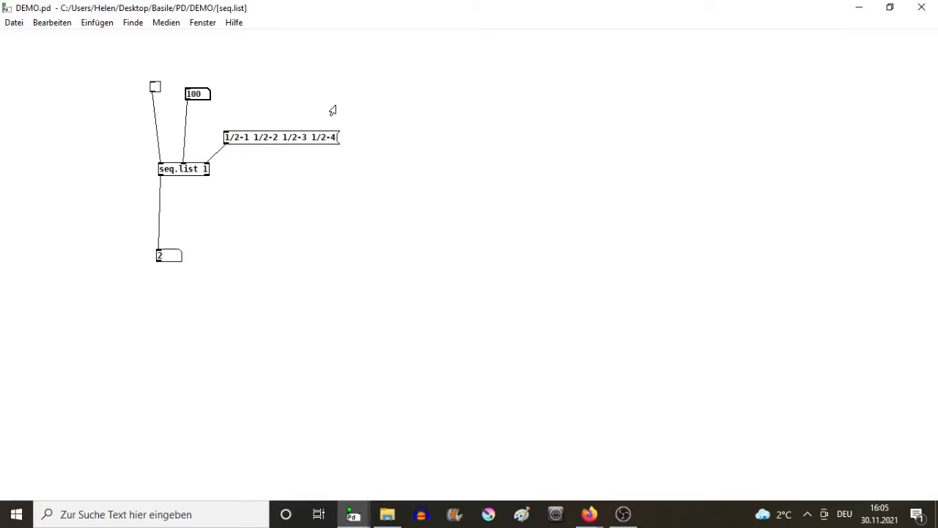
{"action": "left_click", "coordinate": [156, 86]}
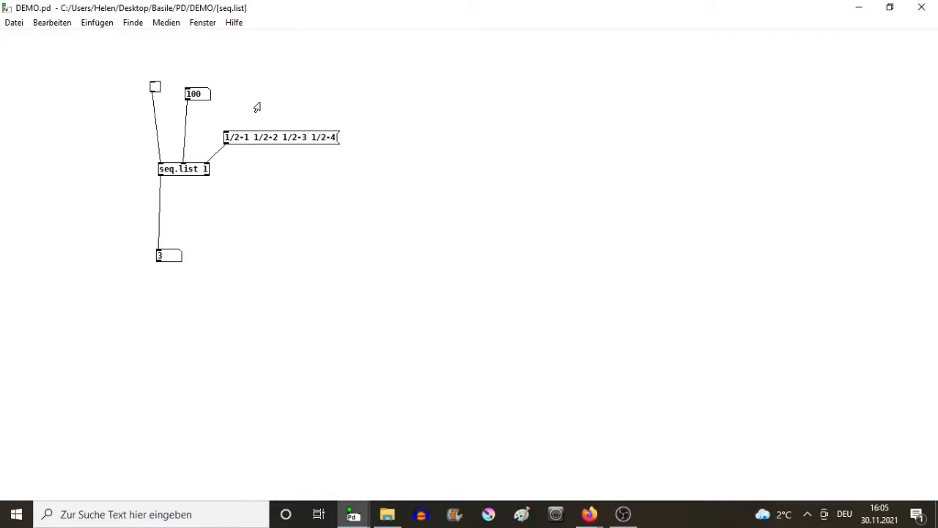
{"action": "mouse_move", "coordinate": [334, 225]}
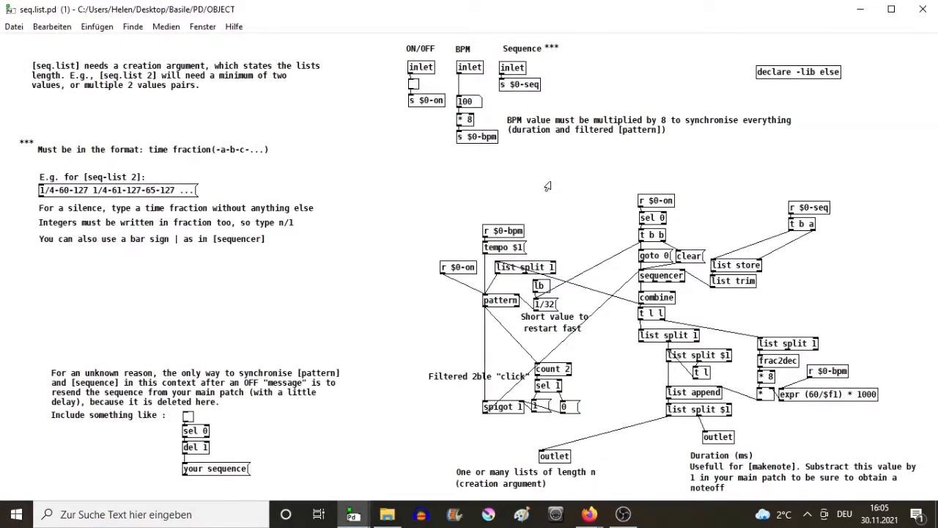
{"action": "mouse_move", "coordinate": [656, 277]}
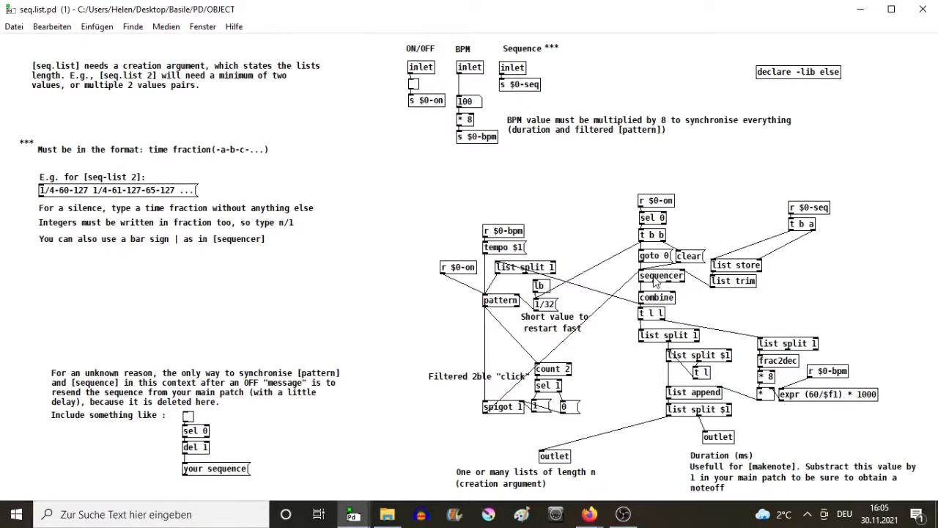
{"action": "mouse_move", "coordinate": [635, 280]}
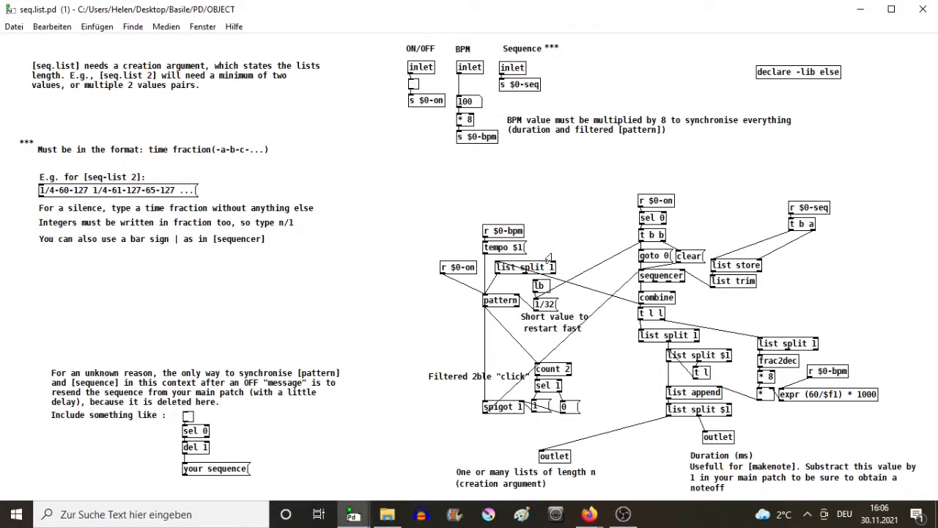
{"action": "mouse_move", "coordinate": [664, 175]}
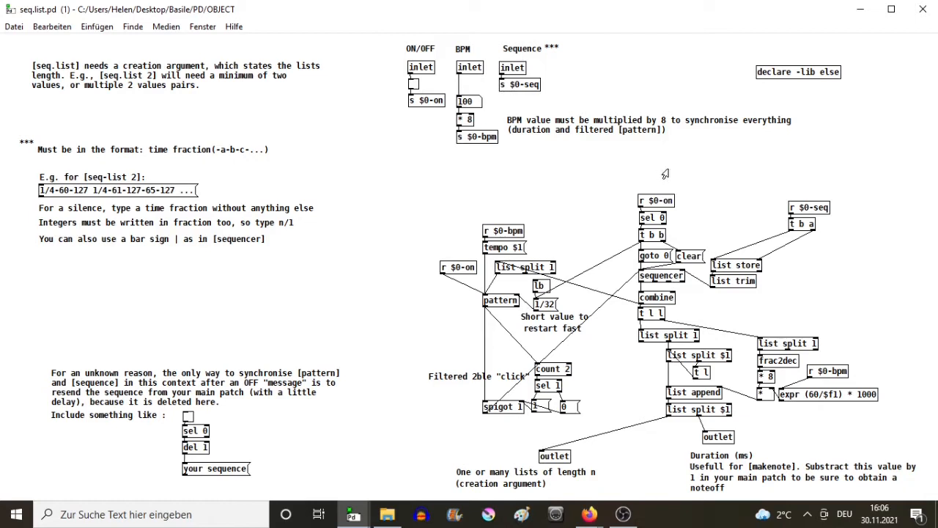
{"action": "mouse_move", "coordinate": [644, 225]}
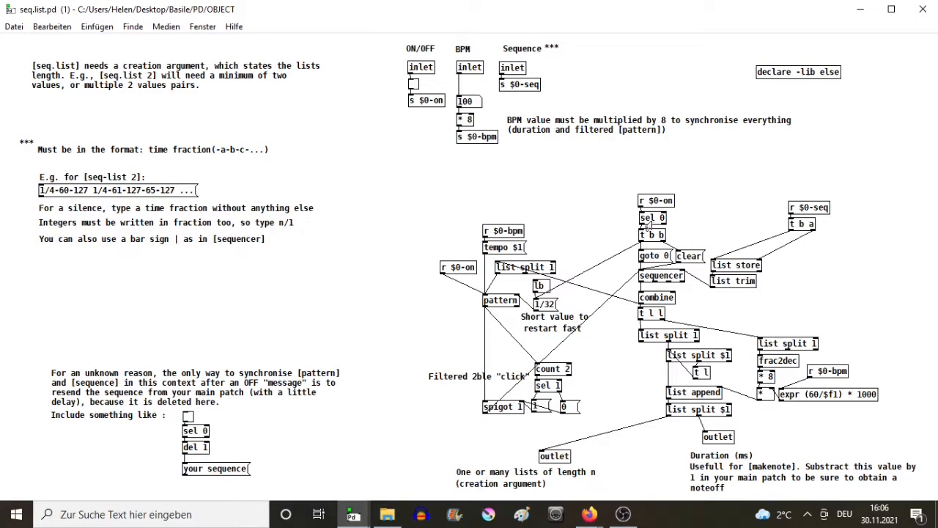
{"action": "mouse_move", "coordinate": [709, 191]}
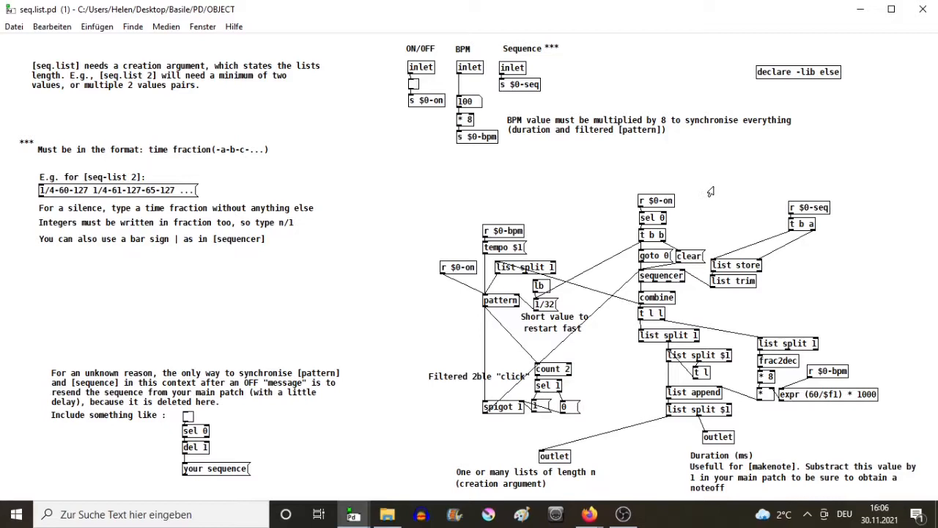
{"action": "mouse_move", "coordinate": [687, 207]}
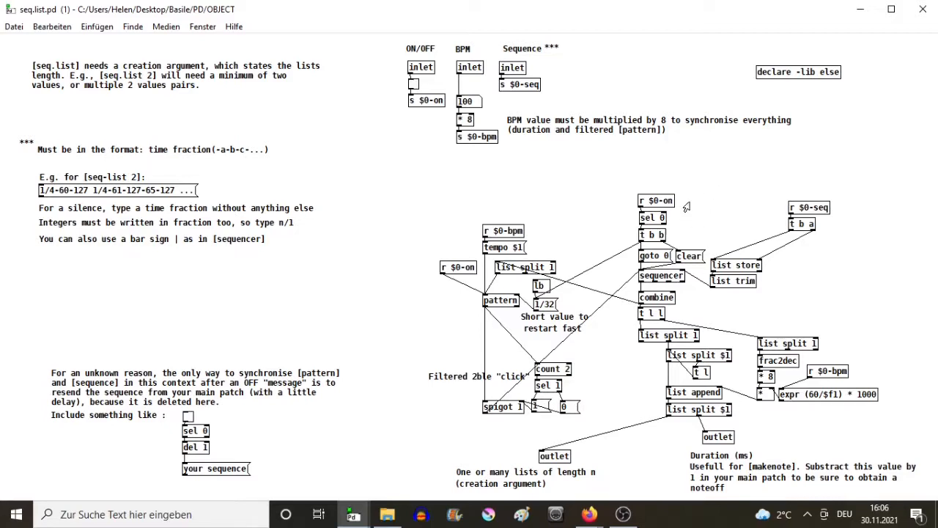
{"action": "mouse_move", "coordinate": [689, 218]}
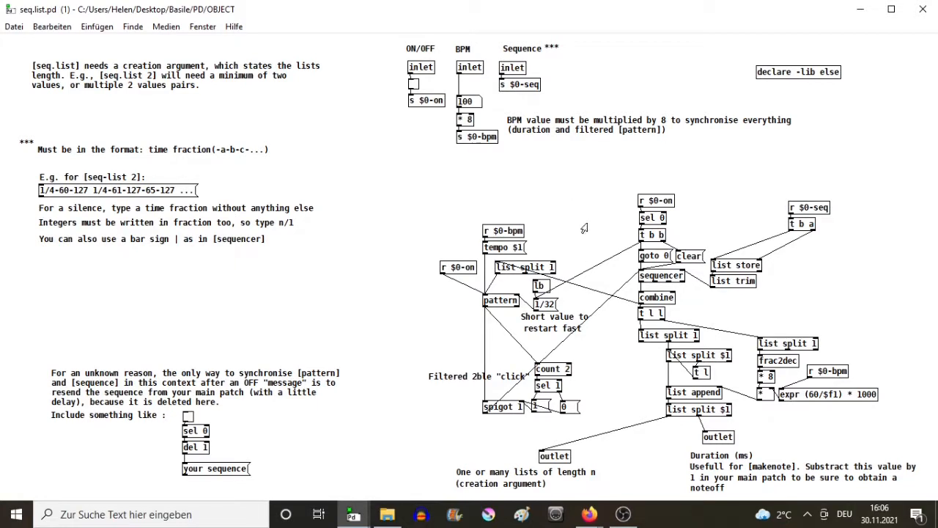
{"action": "mouse_move", "coordinate": [580, 220]}
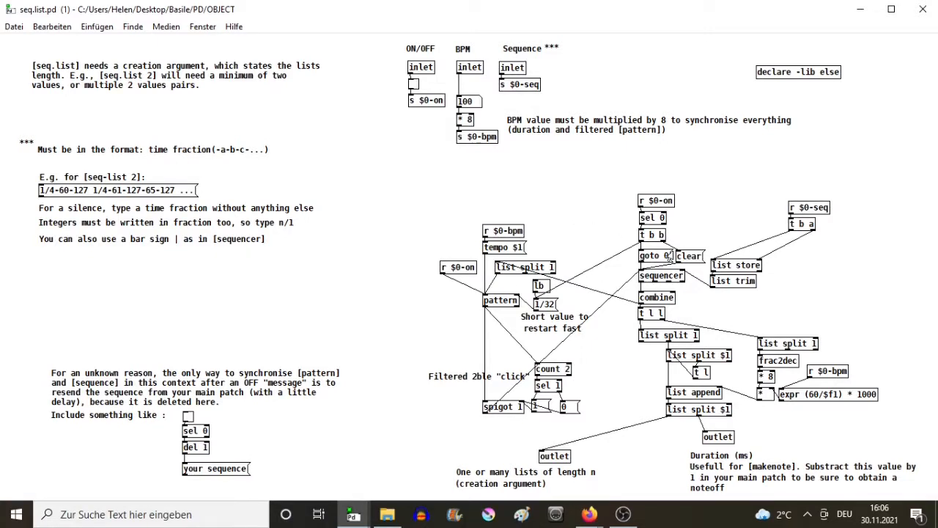
{"action": "mouse_move", "coordinate": [576, 300]}
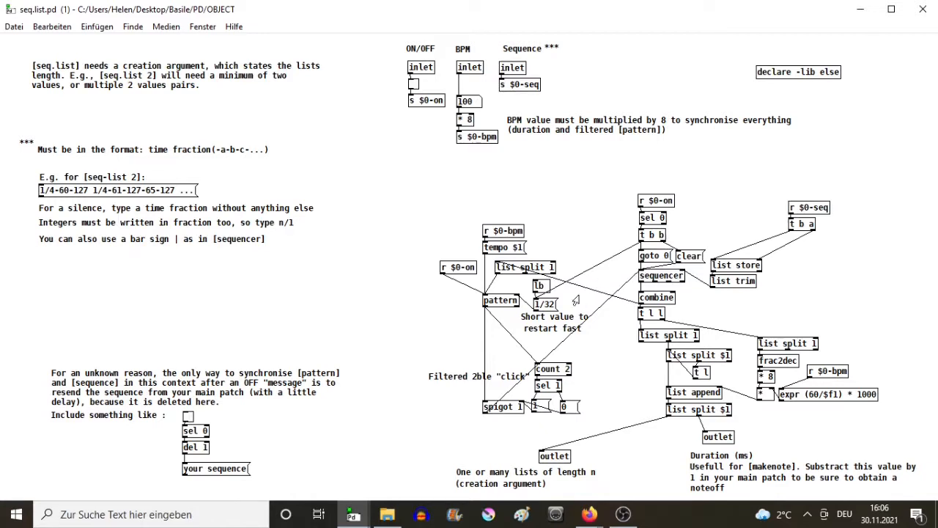
{"action": "mouse_move", "coordinate": [512, 184]}
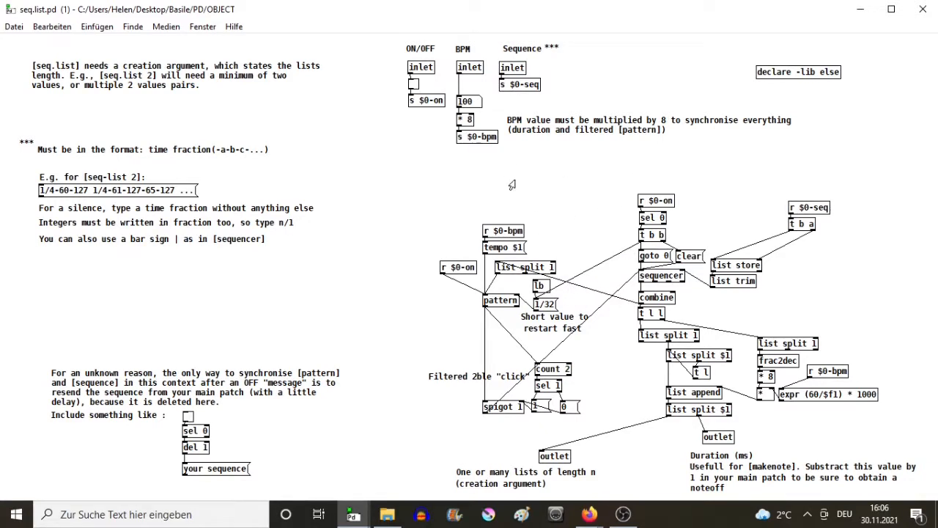
{"action": "mouse_move", "coordinate": [401, 130]}
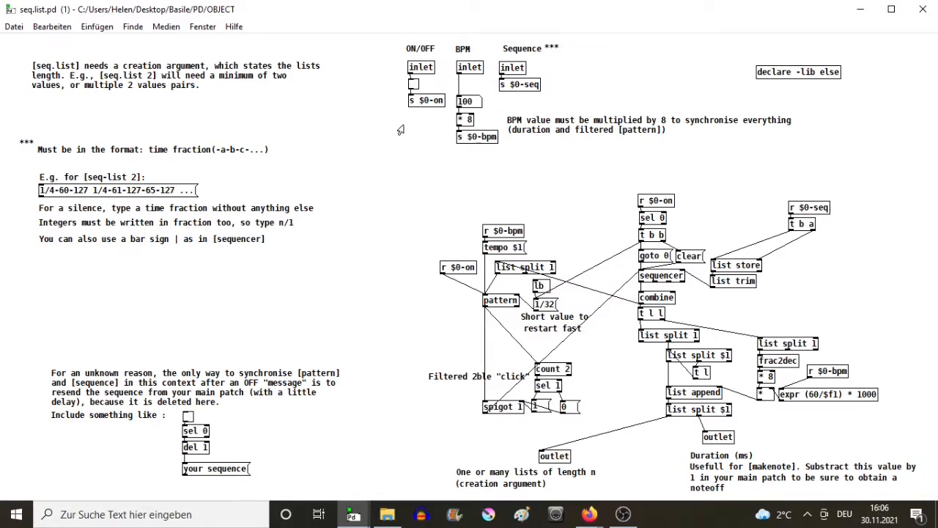
{"action": "mouse_move", "coordinate": [651, 245]}
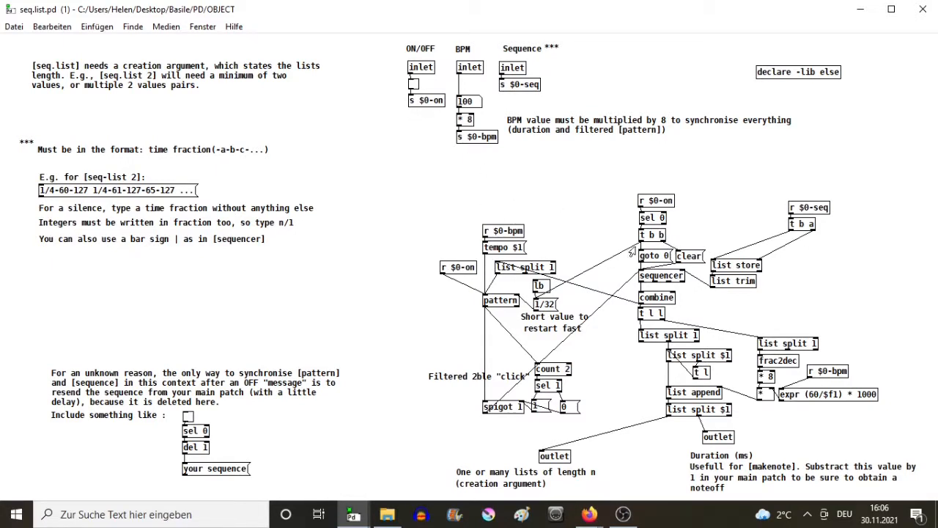
{"action": "mouse_move", "coordinate": [495, 304]}
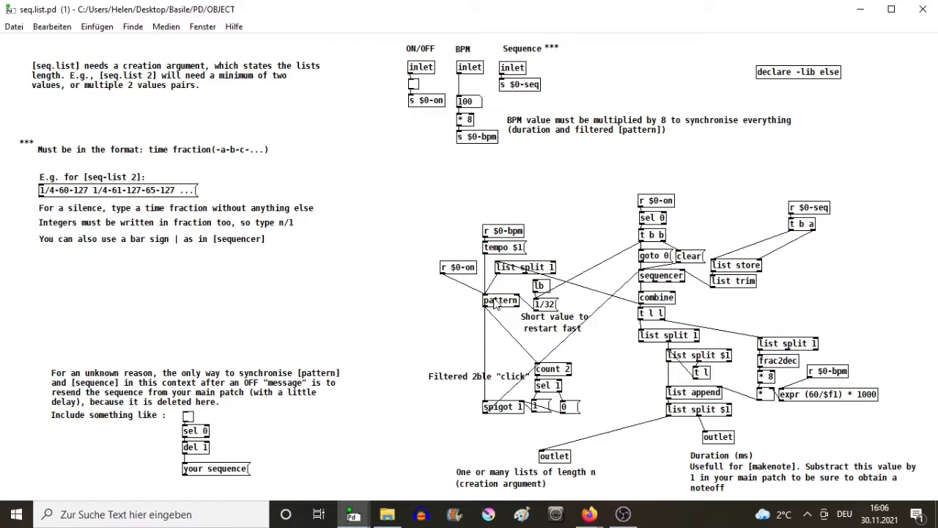
{"action": "mouse_move", "coordinate": [656, 284]}
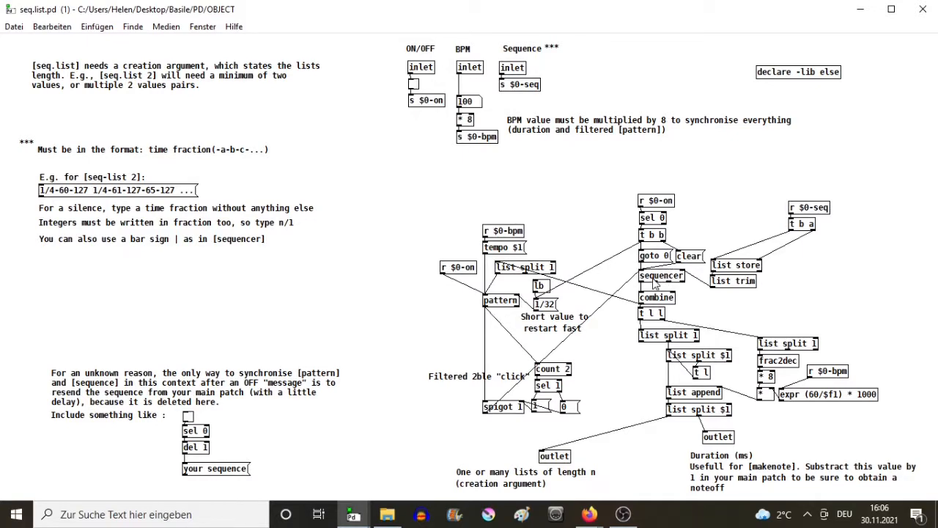
{"action": "mouse_move", "coordinate": [466, 299]}
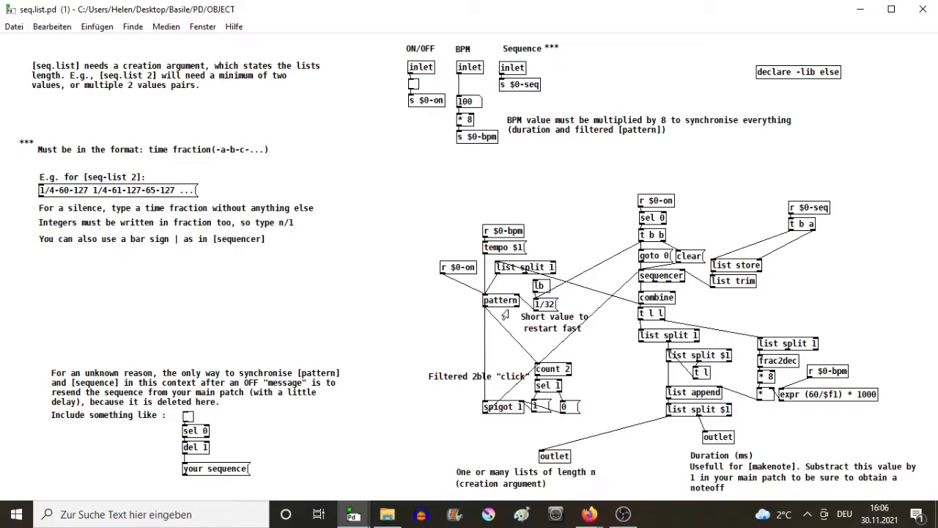
{"action": "mouse_move", "coordinate": [665, 282]}
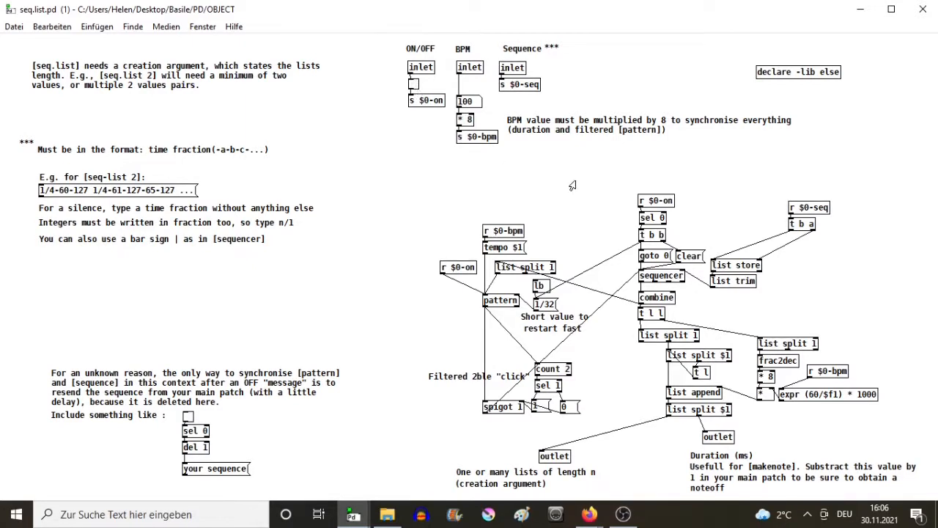
{"action": "mouse_move", "coordinate": [735, 245]}
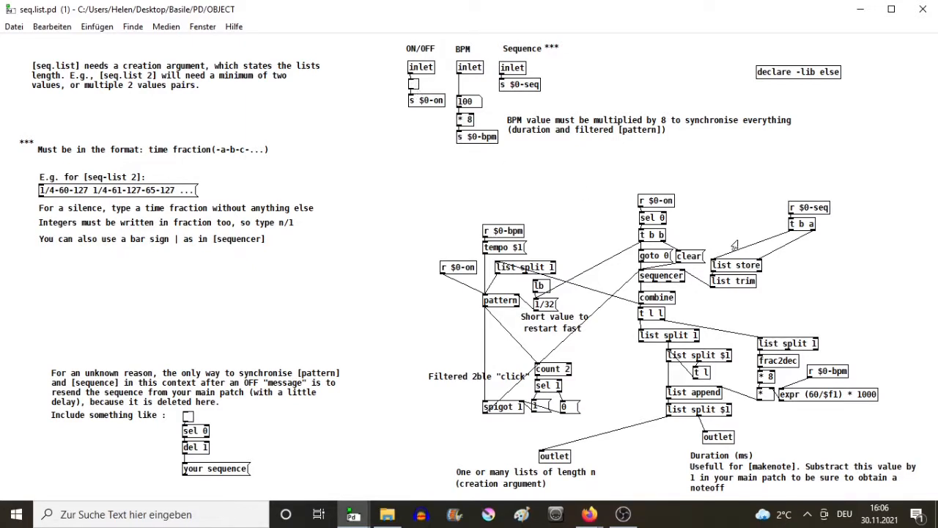
{"action": "mouse_move", "coordinate": [766, 300]}
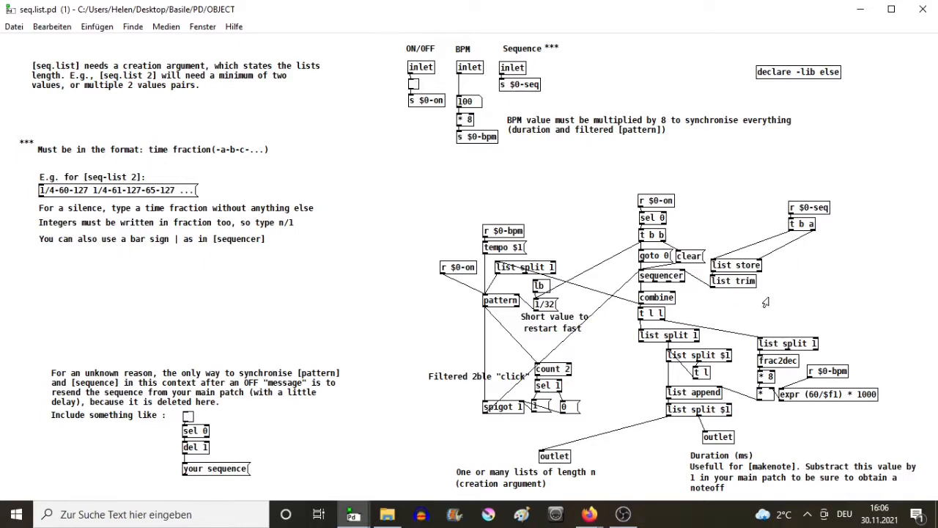
{"action": "mouse_move", "coordinate": [740, 198]}
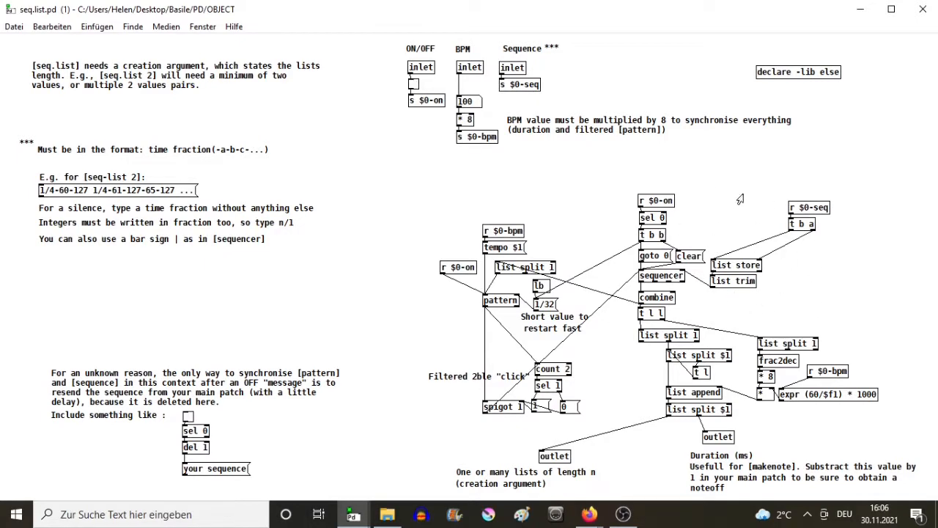
{"action": "mouse_move", "coordinate": [724, 184]}
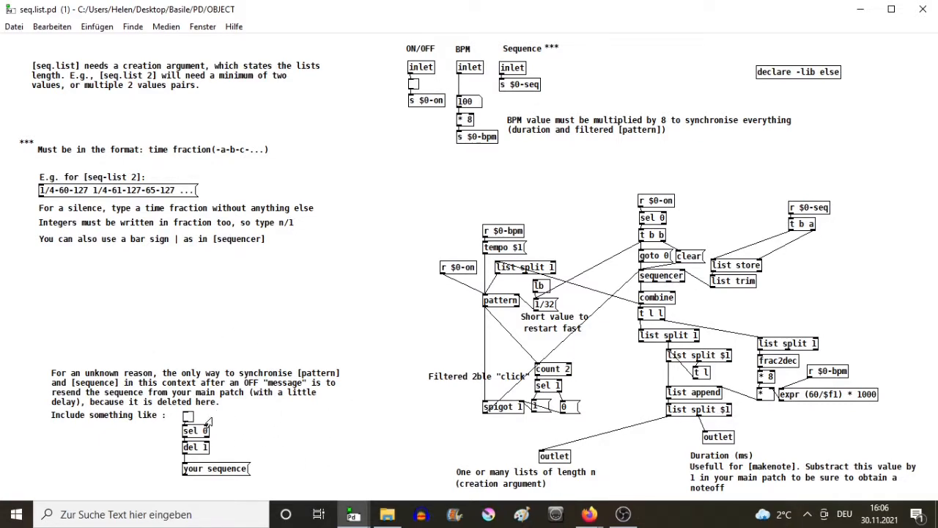
{"action": "mouse_move", "coordinate": [249, 425]}
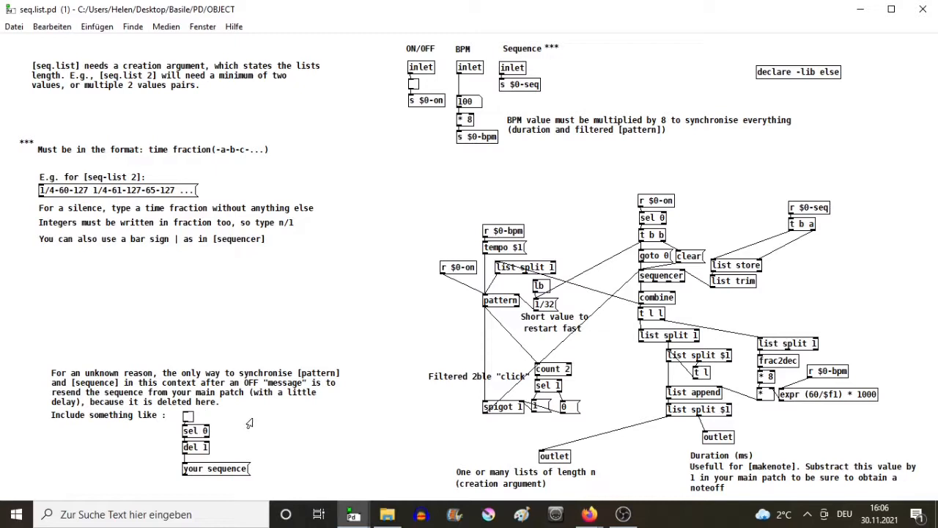
{"action": "mouse_move", "coordinate": [300, 424]}
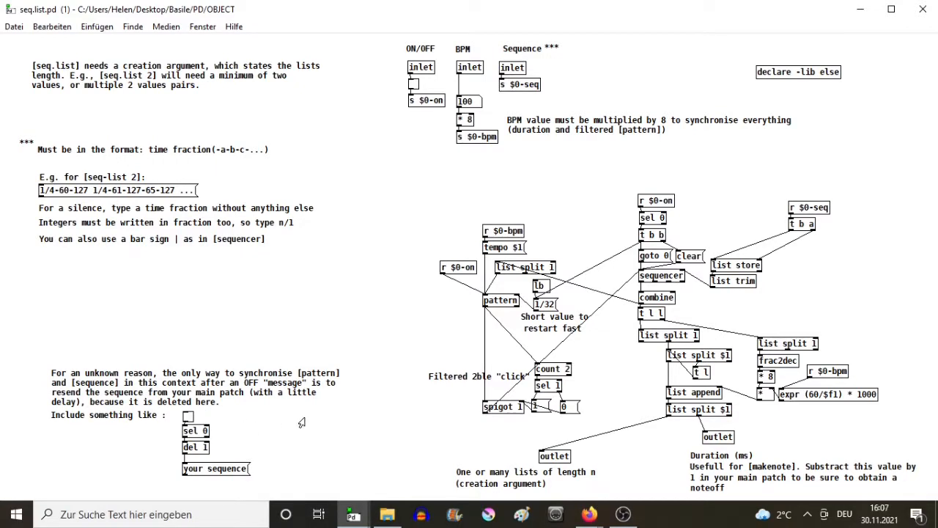
{"action": "mouse_move", "coordinate": [313, 422]}
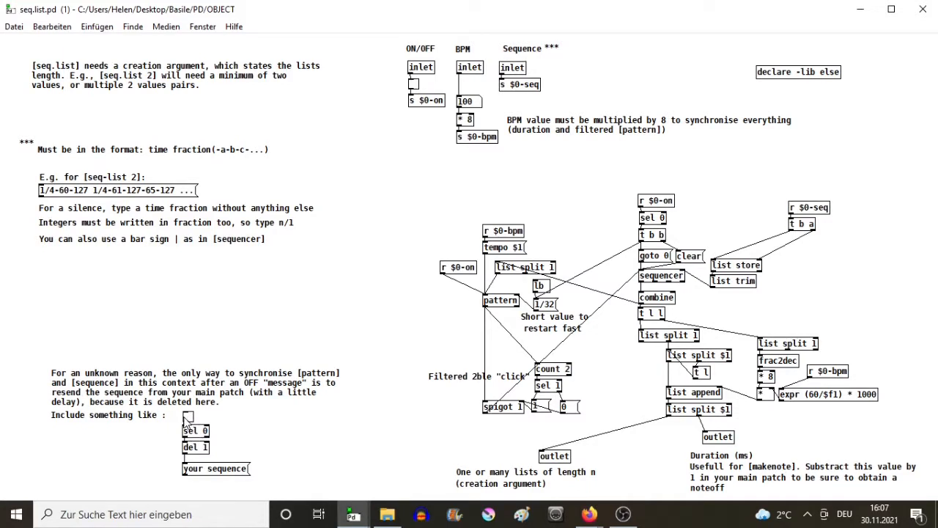
{"action": "mouse_move", "coordinate": [186, 423]}
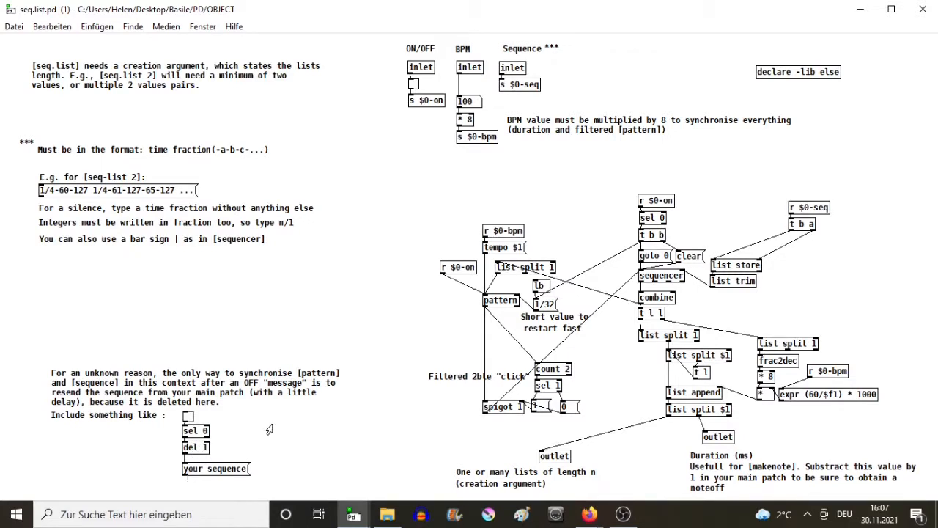
{"action": "mouse_move", "coordinate": [554, 330]}
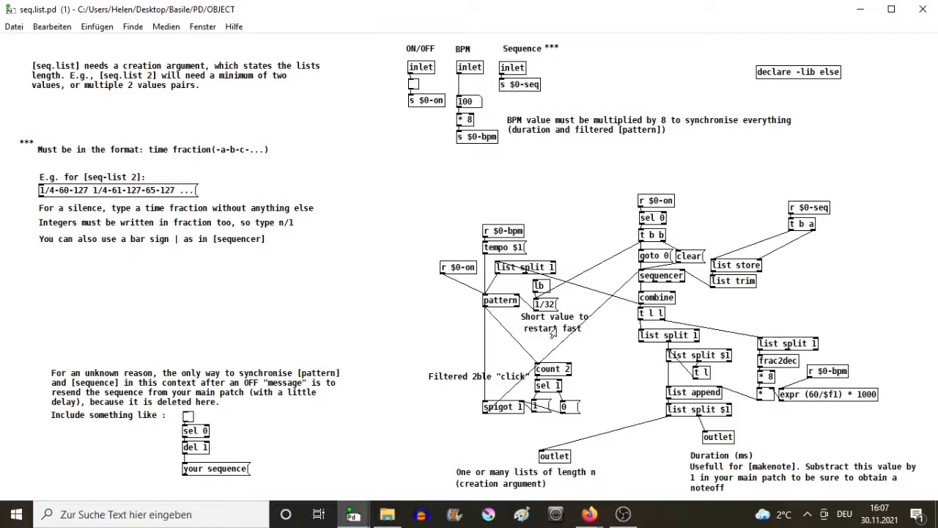
{"action": "mouse_move", "coordinate": [520, 306]}
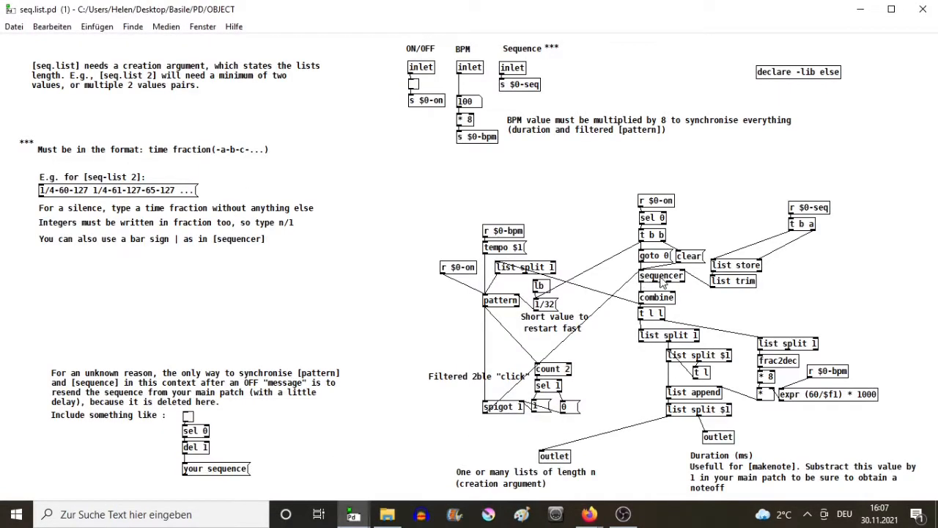
{"action": "mouse_move", "coordinate": [586, 196]}
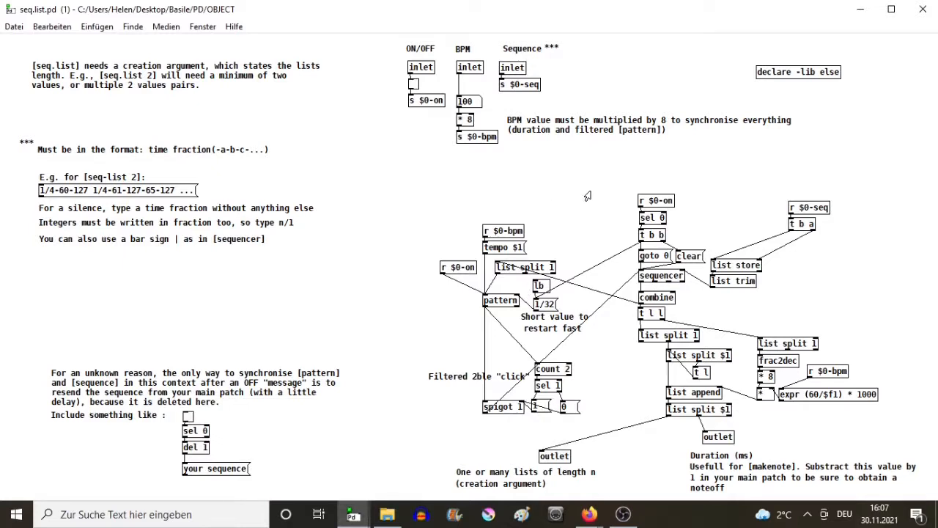
{"action": "mouse_move", "coordinate": [386, 372]}
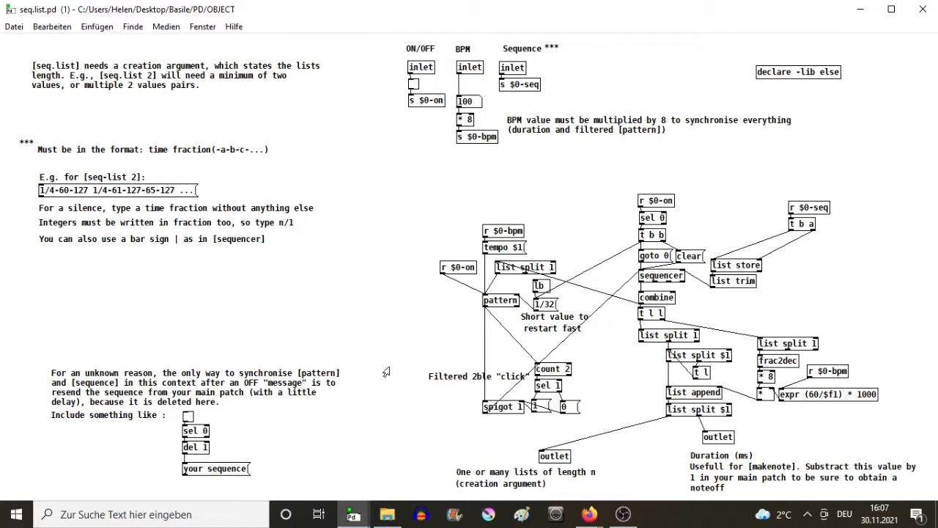
{"action": "mouse_move", "coordinate": [438, 450]}
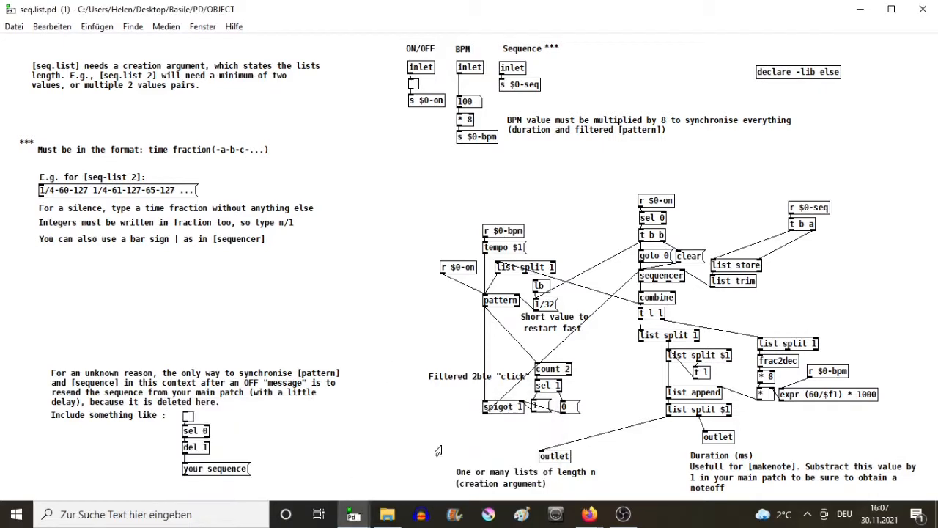
{"action": "mouse_move", "coordinate": [656, 286]}
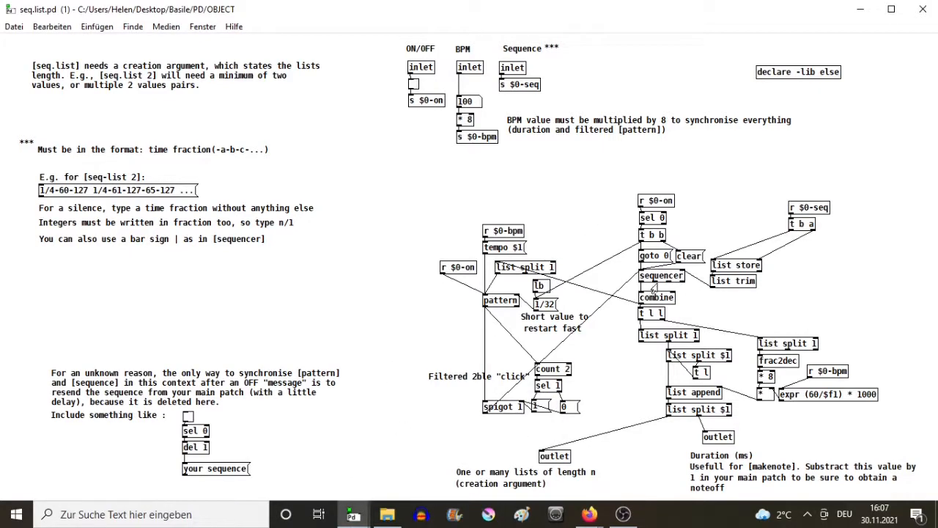
{"action": "mouse_move", "coordinate": [509, 310]}
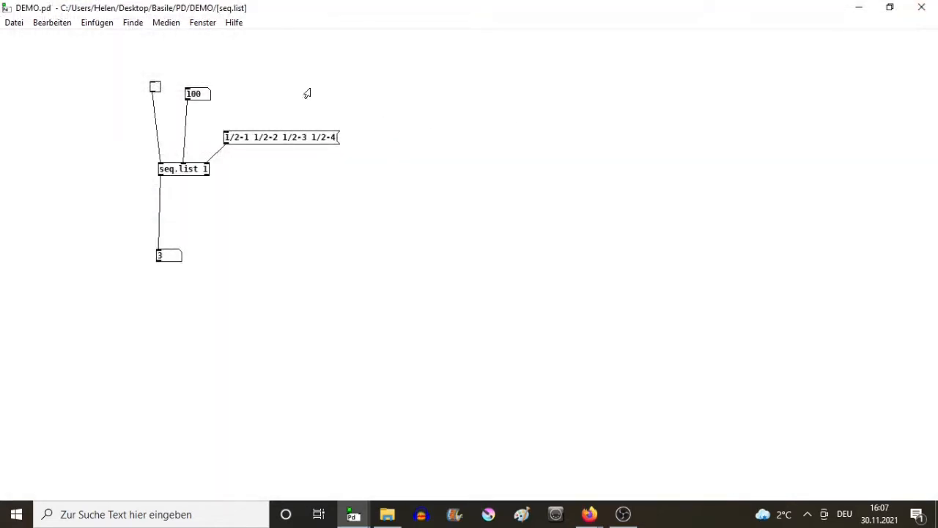
Step: Switch to DEMO.pd and turn the toggle on, then off, to resend the sequence
{"action": "left_click", "coordinate": [311, 93]}
{"action": "type", "text": "sel 0"}
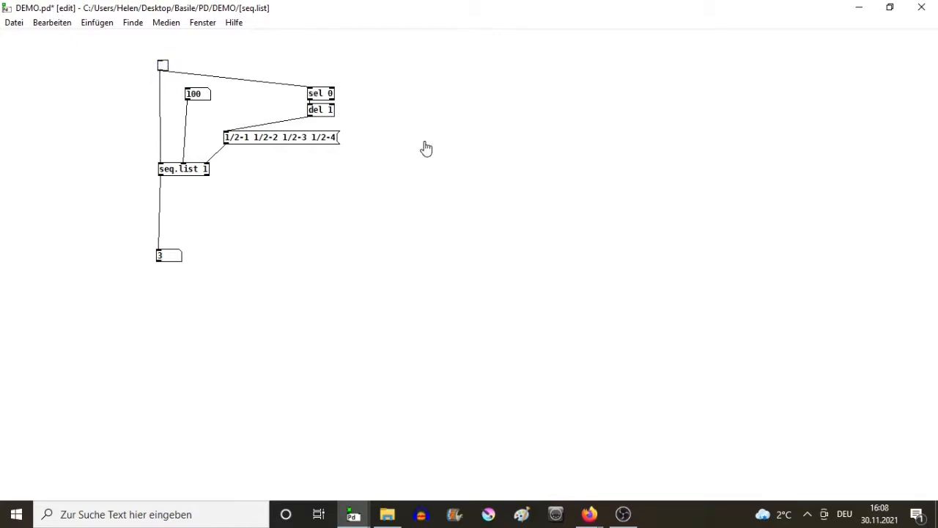
{"action": "left_click", "coordinate": [163, 66]}
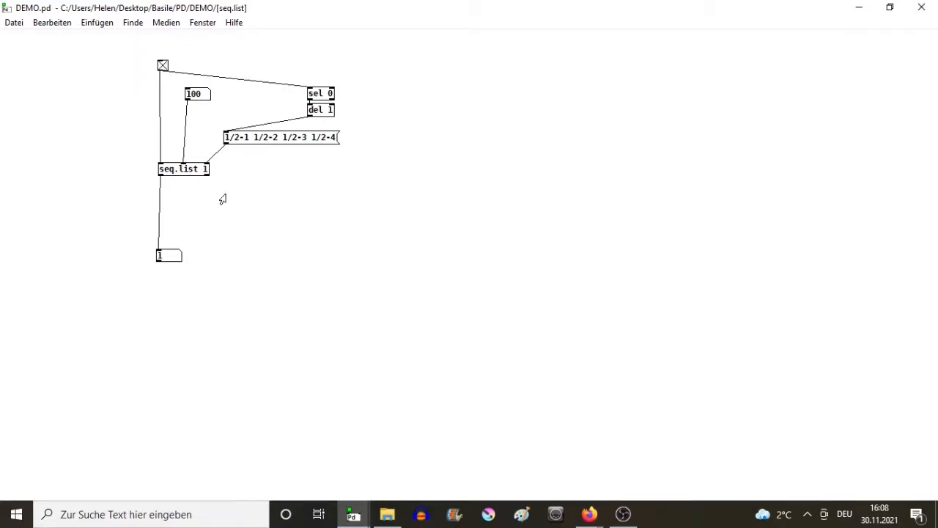
{"action": "left_click", "coordinate": [163, 65]}
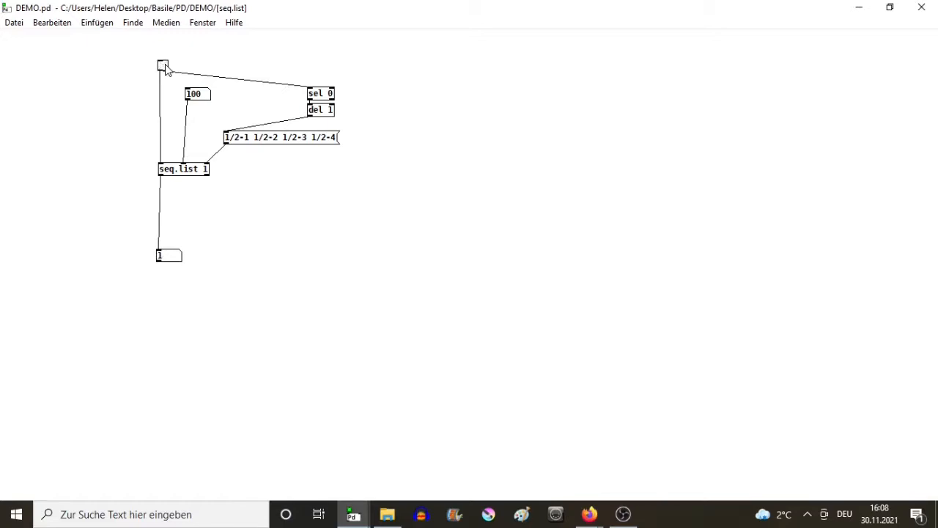
{"action": "mouse_move", "coordinate": [493, 163]}
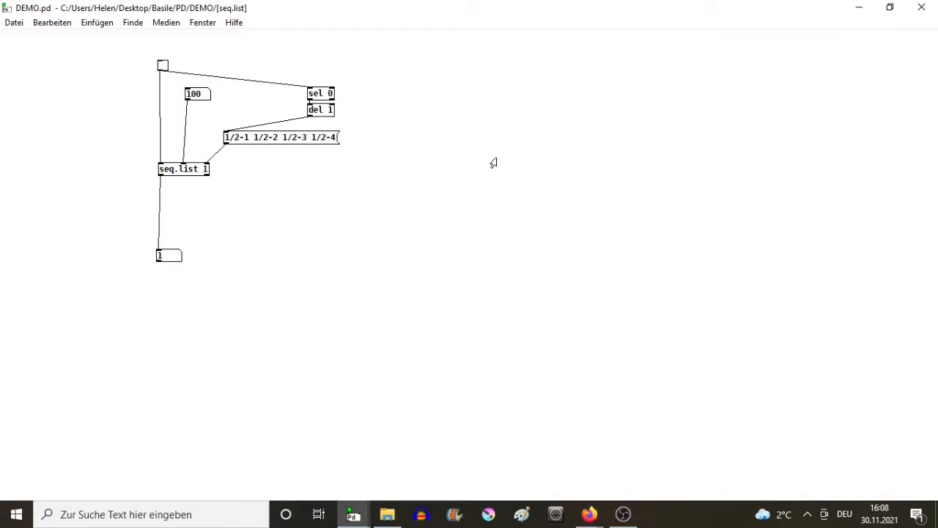
{"action": "mouse_move", "coordinate": [203, 176]}
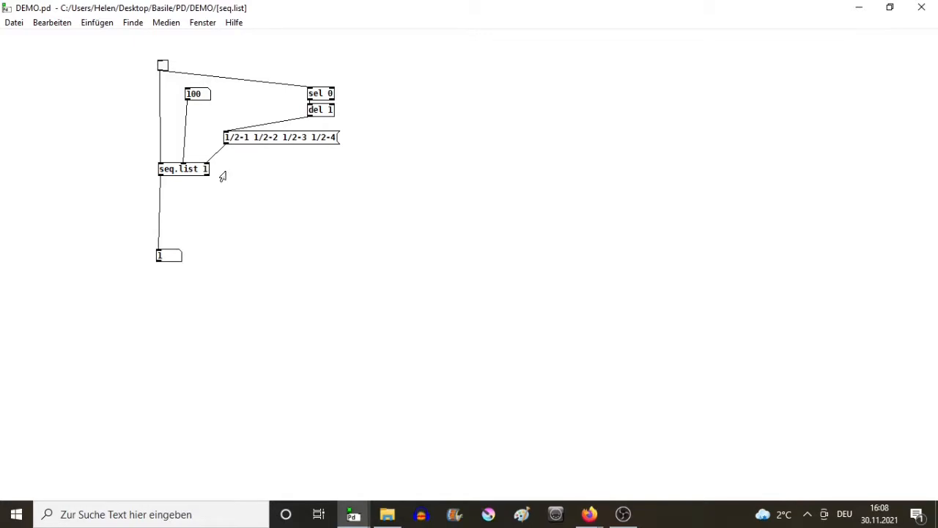
{"action": "mouse_move", "coordinate": [383, 180]}
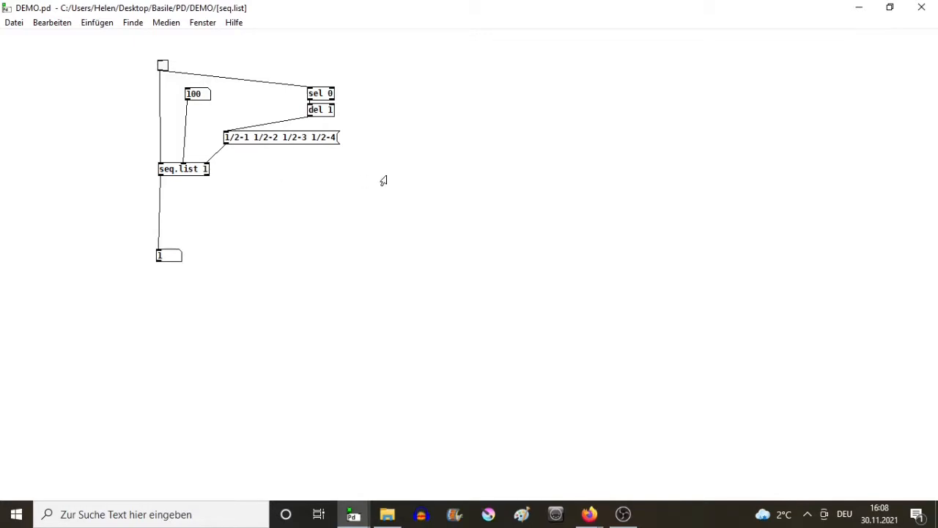
{"action": "mouse_move", "coordinate": [424, 183]}
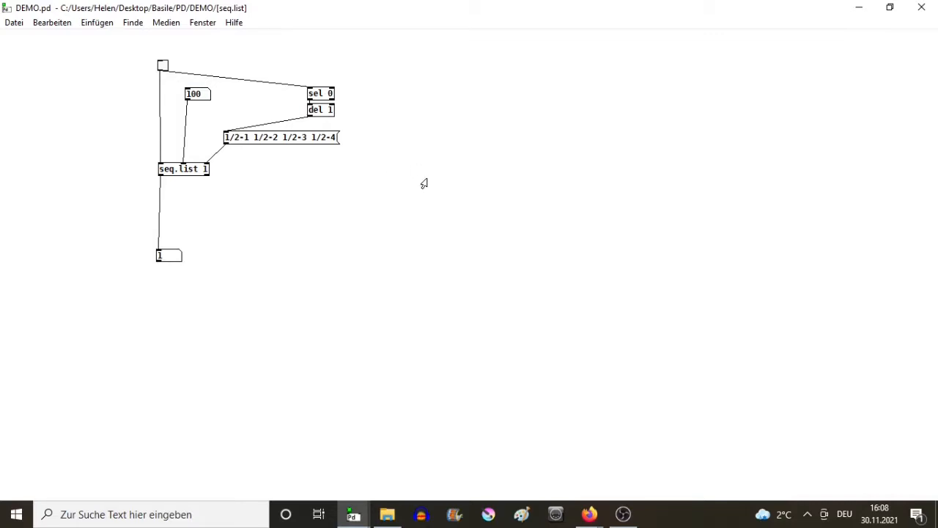
{"action": "mouse_move", "coordinate": [400, 167]}
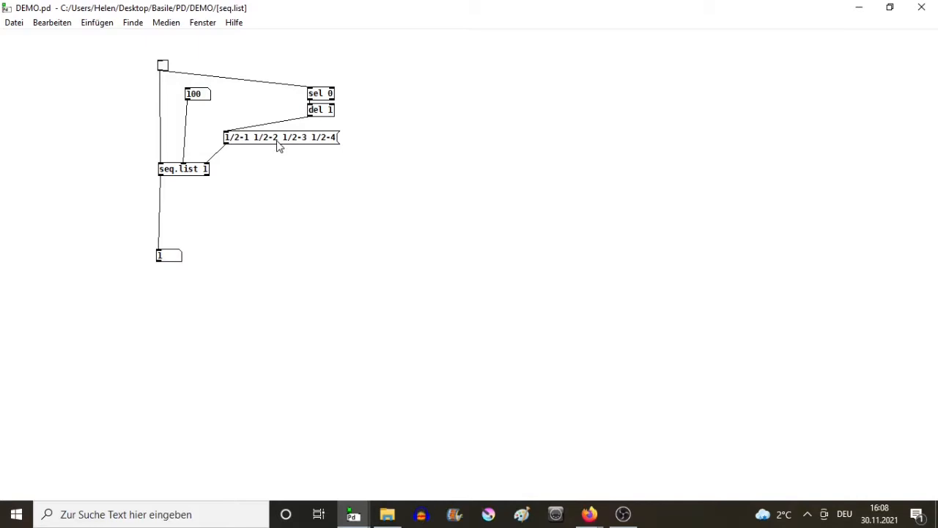
{"action": "mouse_move", "coordinate": [380, 150]}
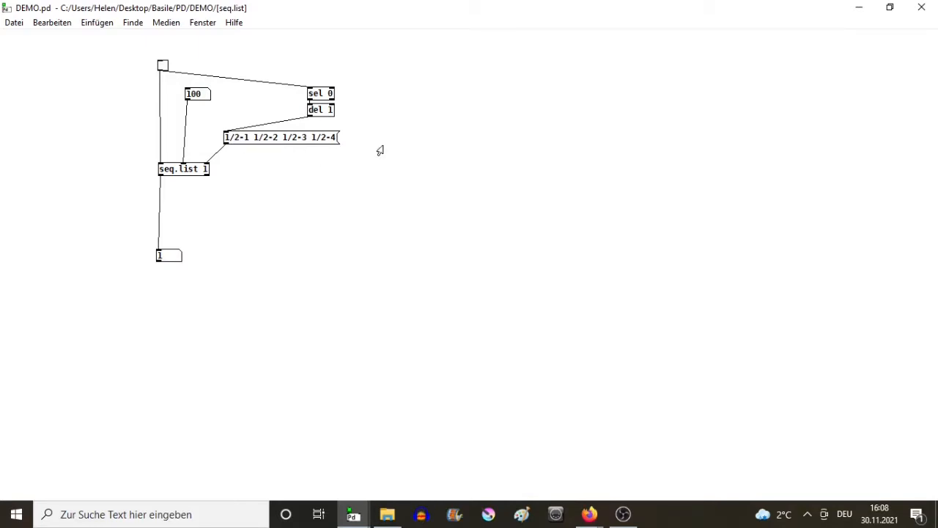
{"action": "mouse_move", "coordinate": [302, 162]}
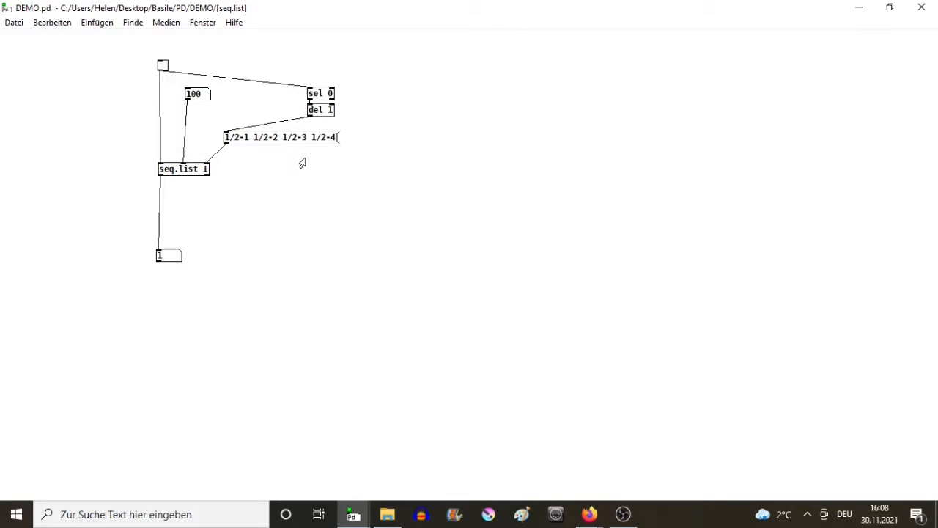
{"action": "mouse_move", "coordinate": [438, 157]}
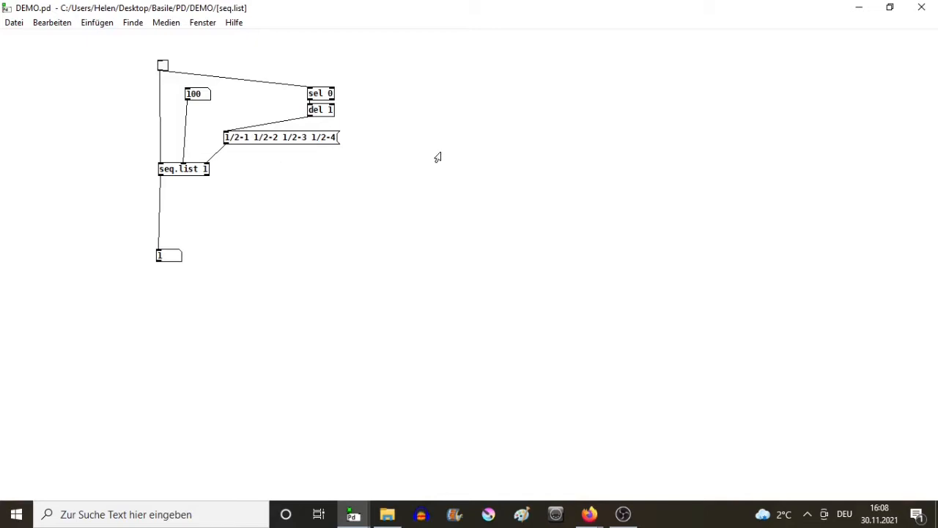
{"action": "mouse_move", "coordinate": [268, 220]}
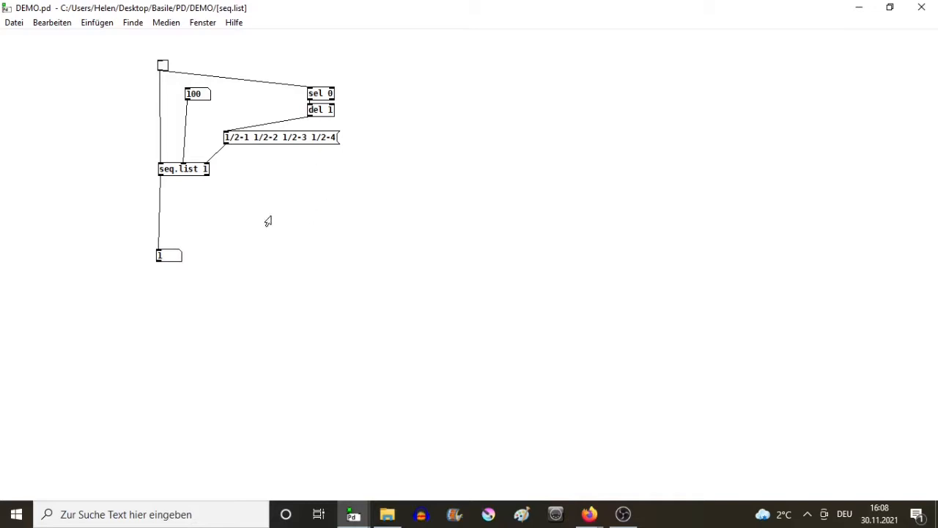
{"action": "mouse_move", "coordinate": [381, 166]}
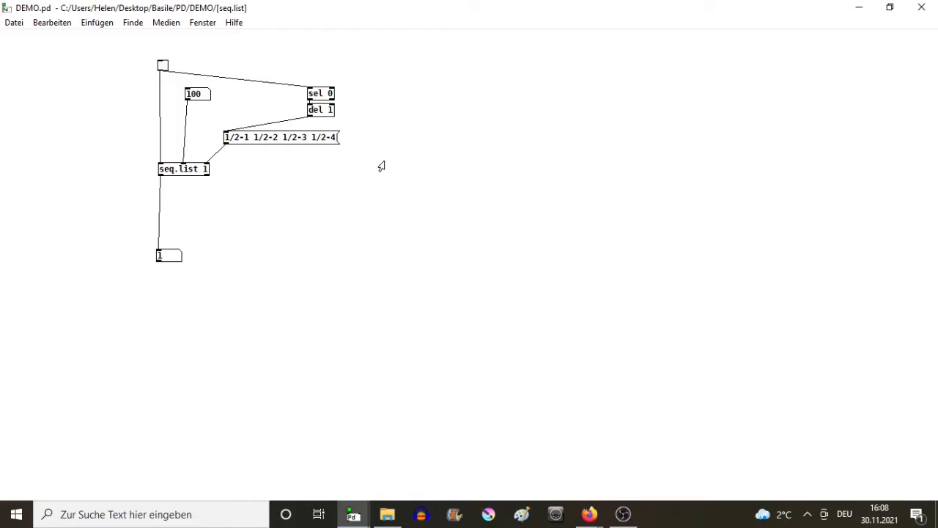
{"action": "mouse_move", "coordinate": [275, 141]}
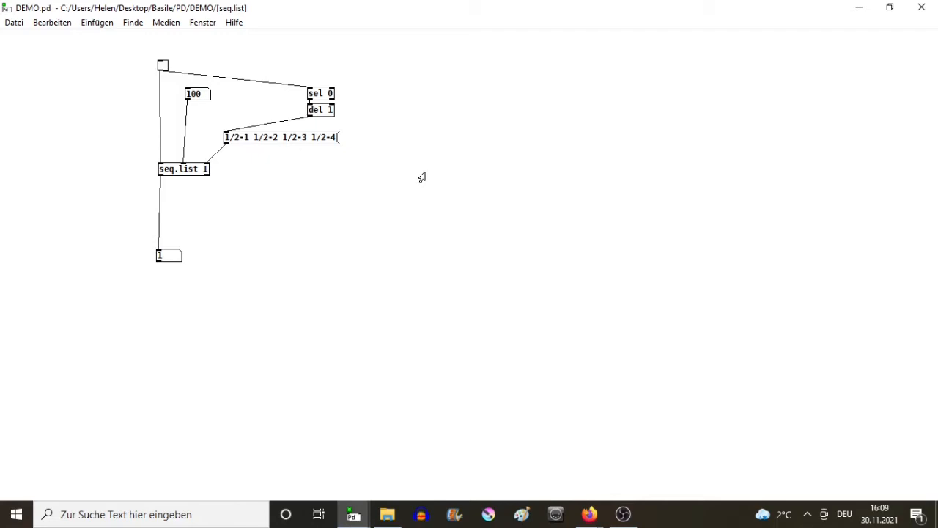
{"action": "mouse_move", "coordinate": [638, 289]}
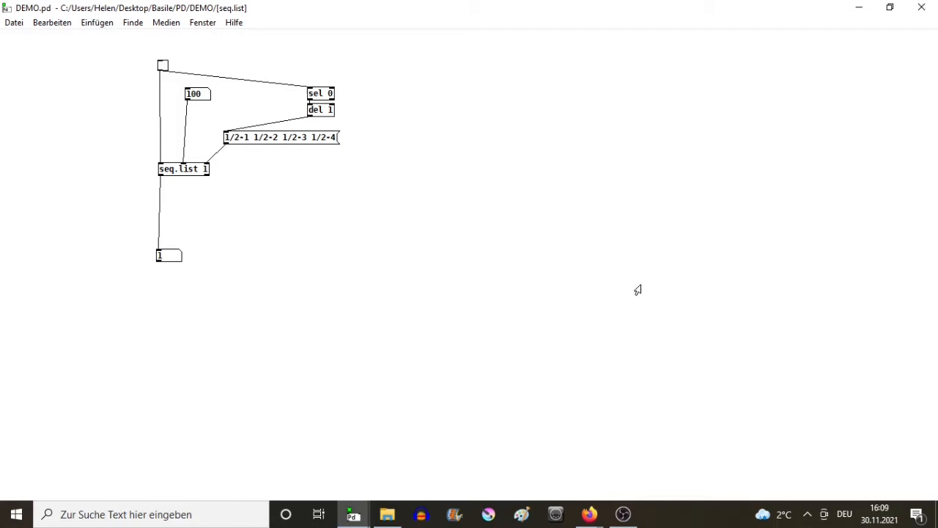